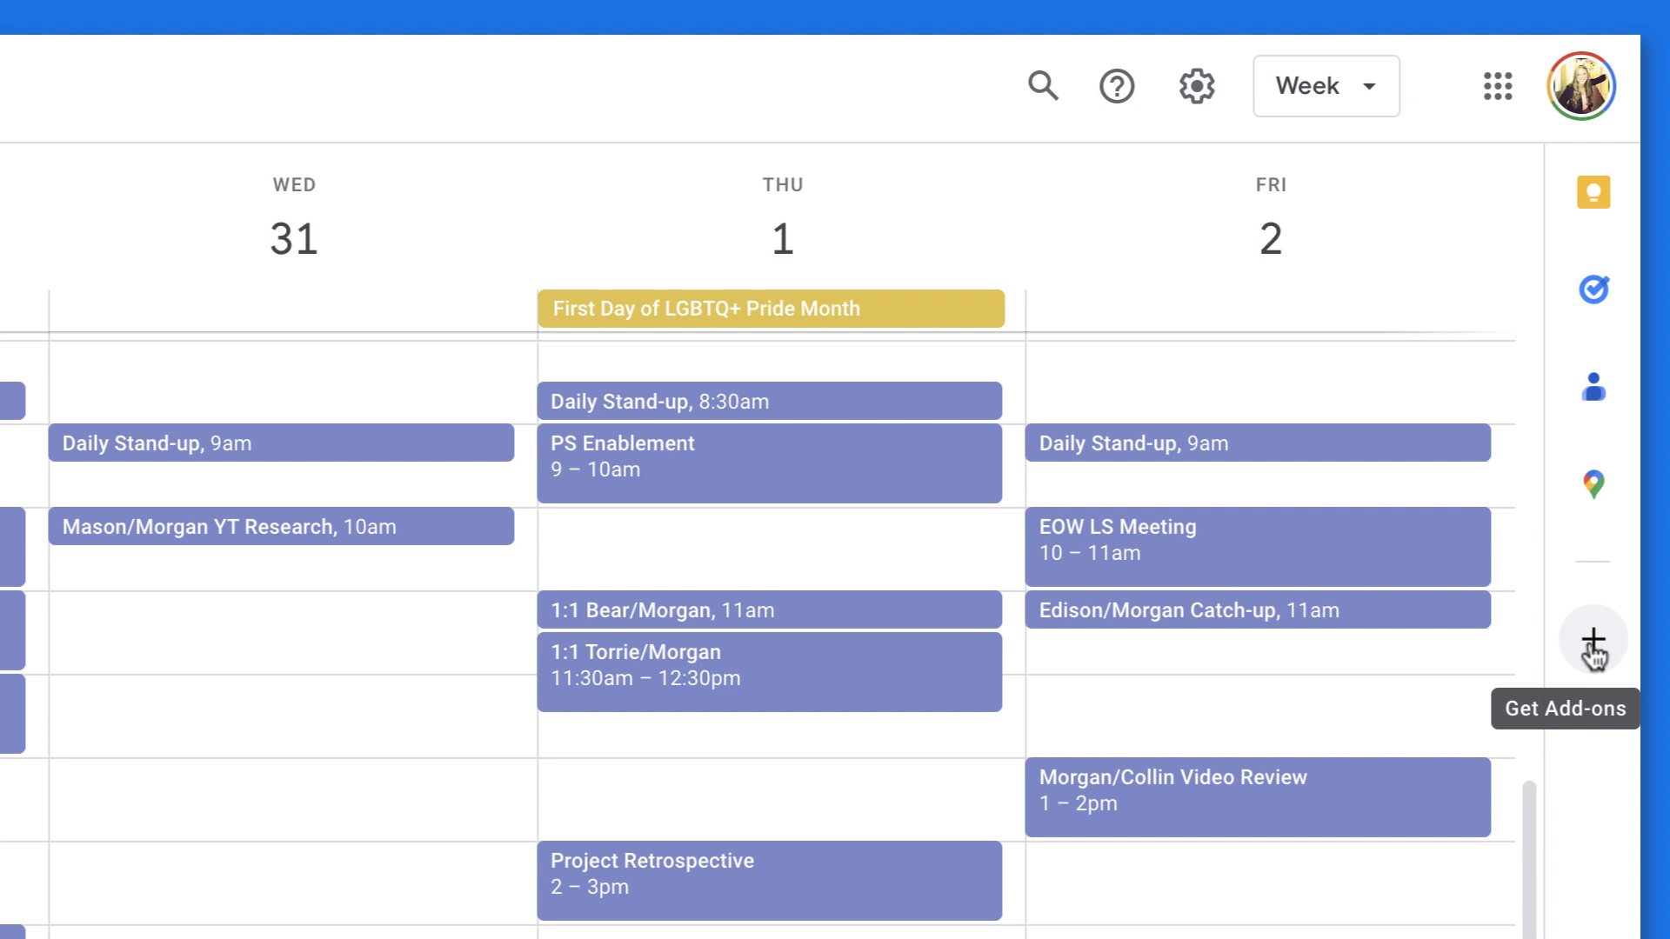
Reach the Workspace Marketplace add-ons catalog from the Settings gear's Get add-ons option.
{"action": "left_click", "coordinate": [1195, 85]}
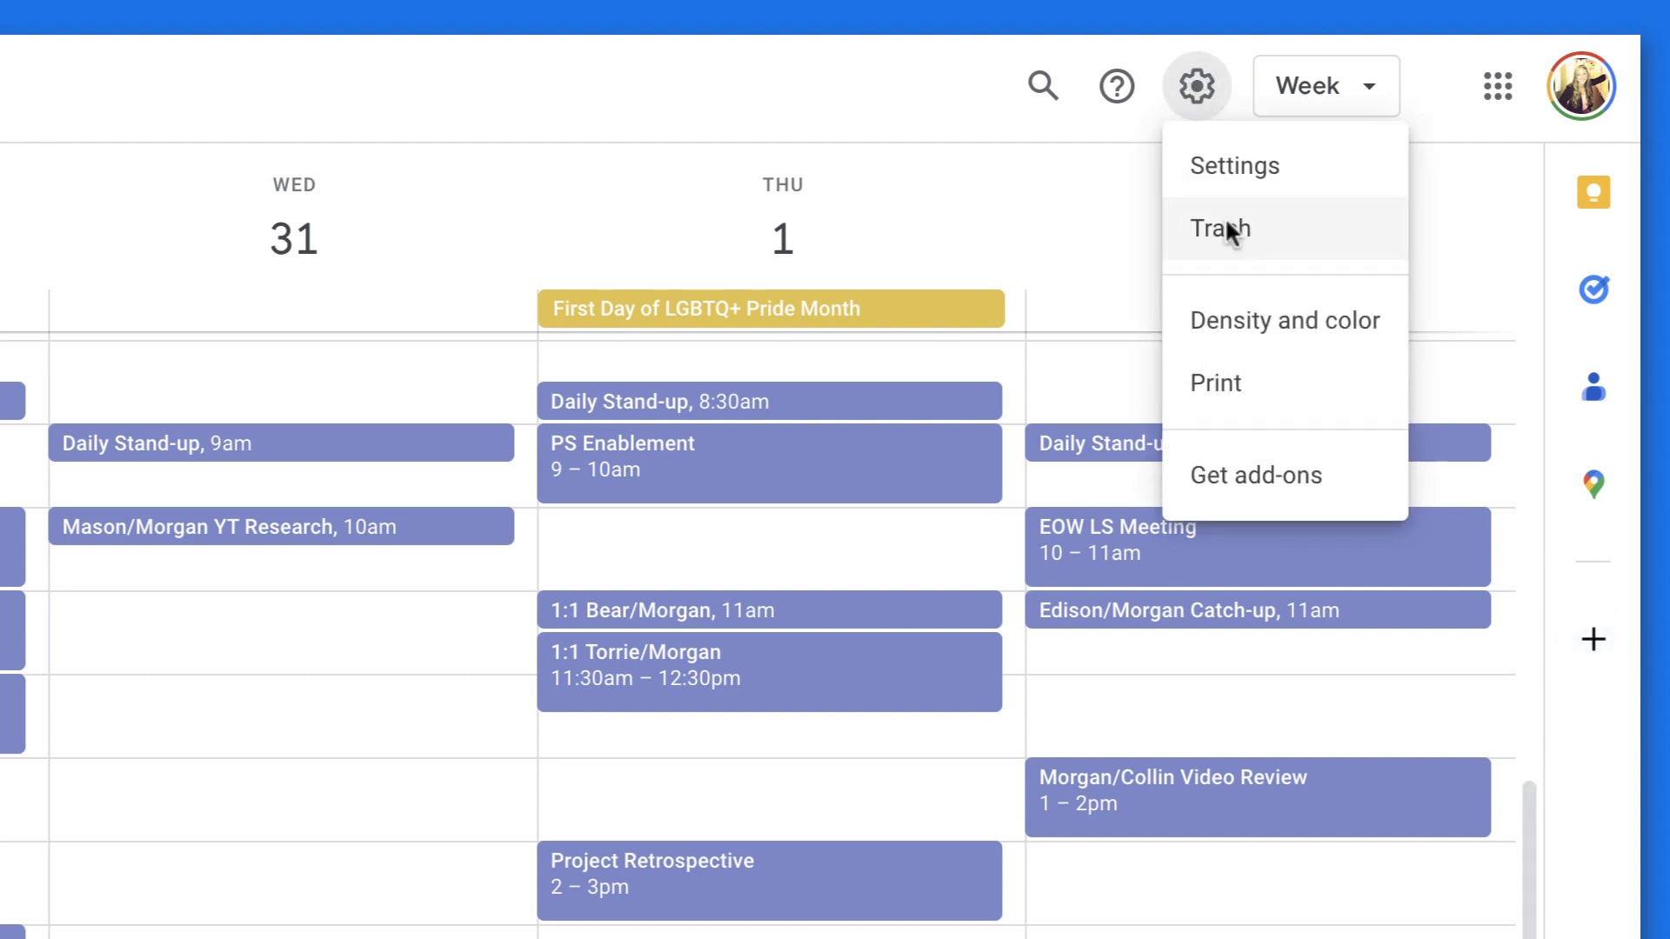
{"action": "left_click", "coordinate": [1219, 230]}
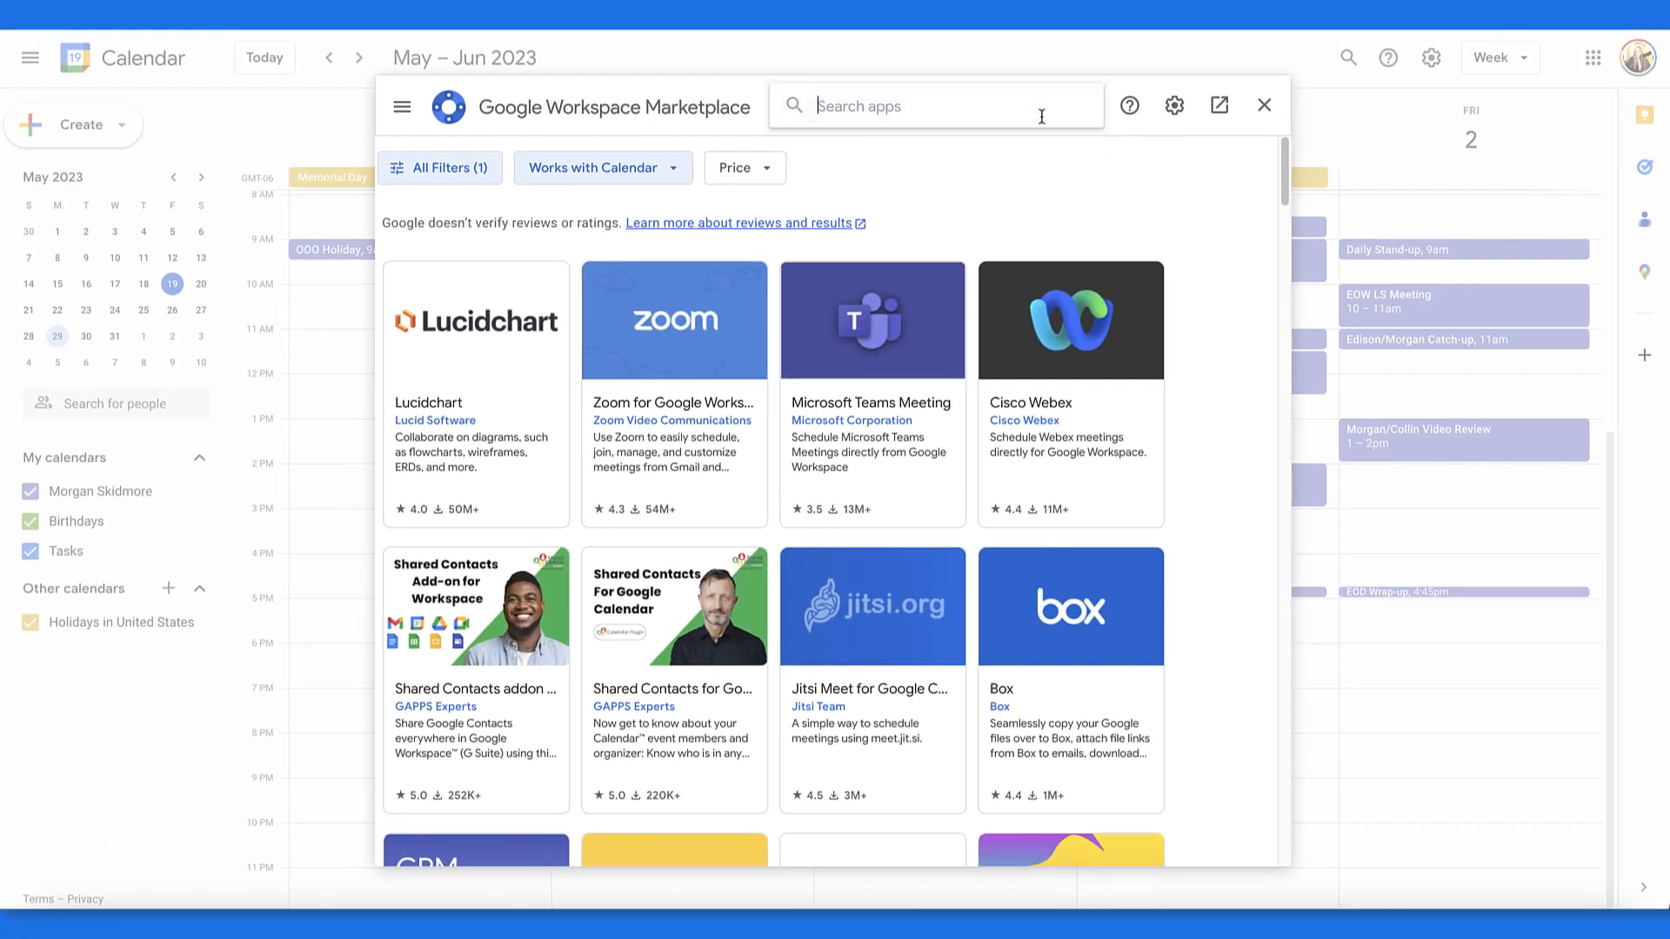
Search the Marketplace for 'Lucid' and start installing the Lucidspark add-on.
{"action": "type", "text": "Lucid"}
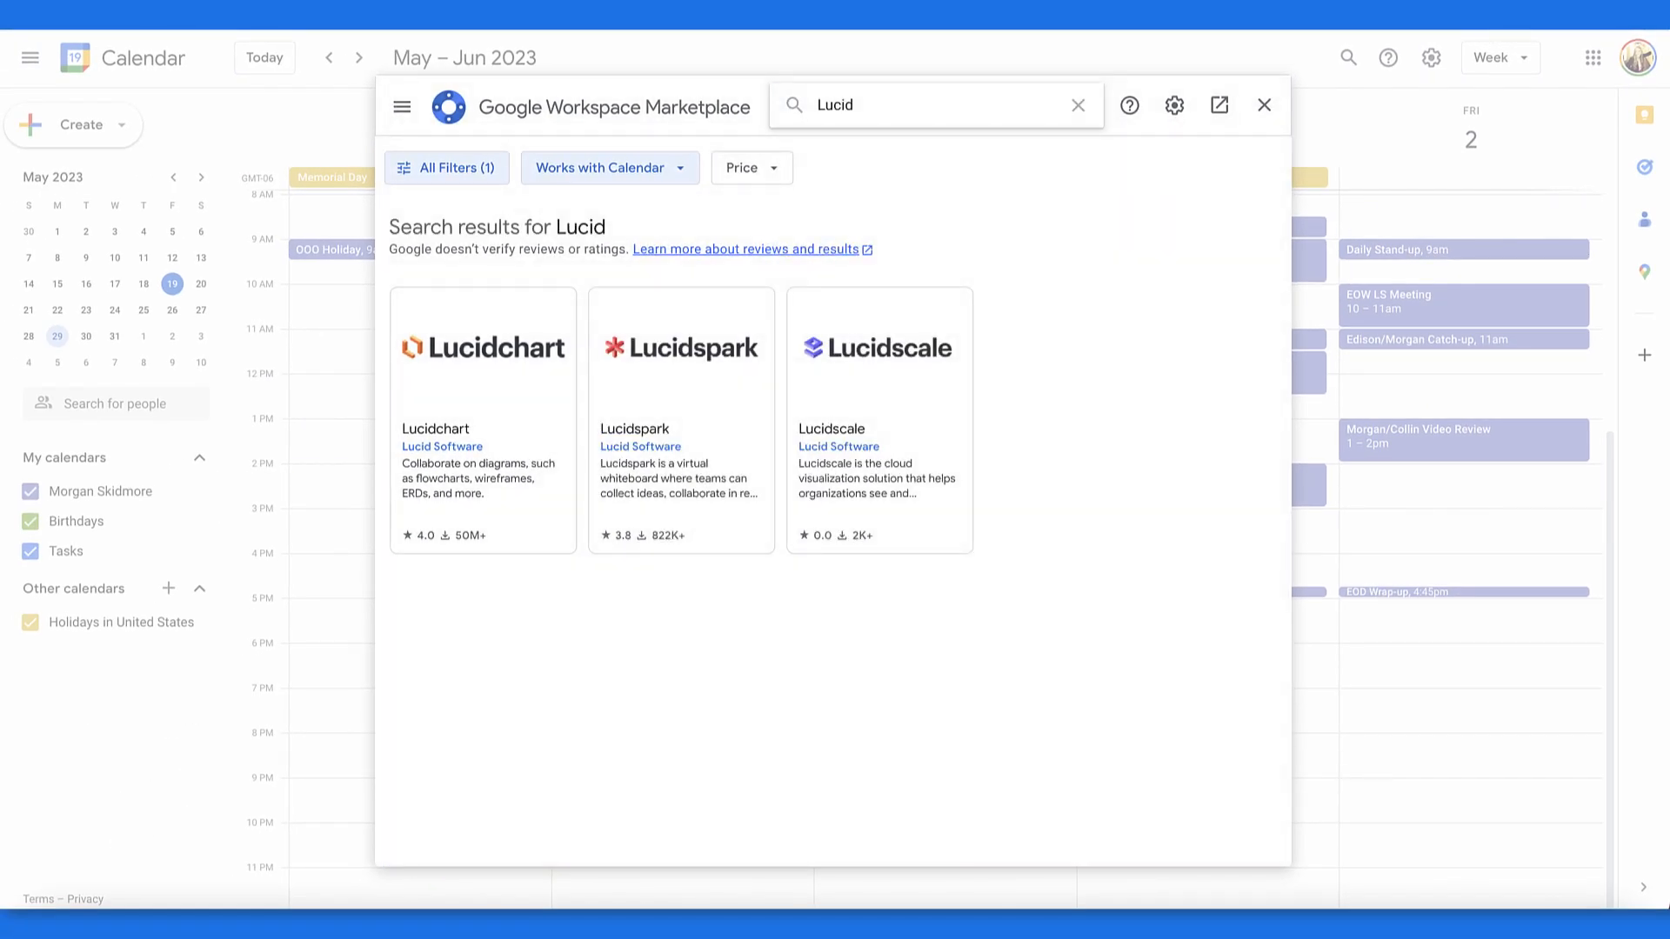
{"action": "mouse_move", "coordinate": [1074, 384]}
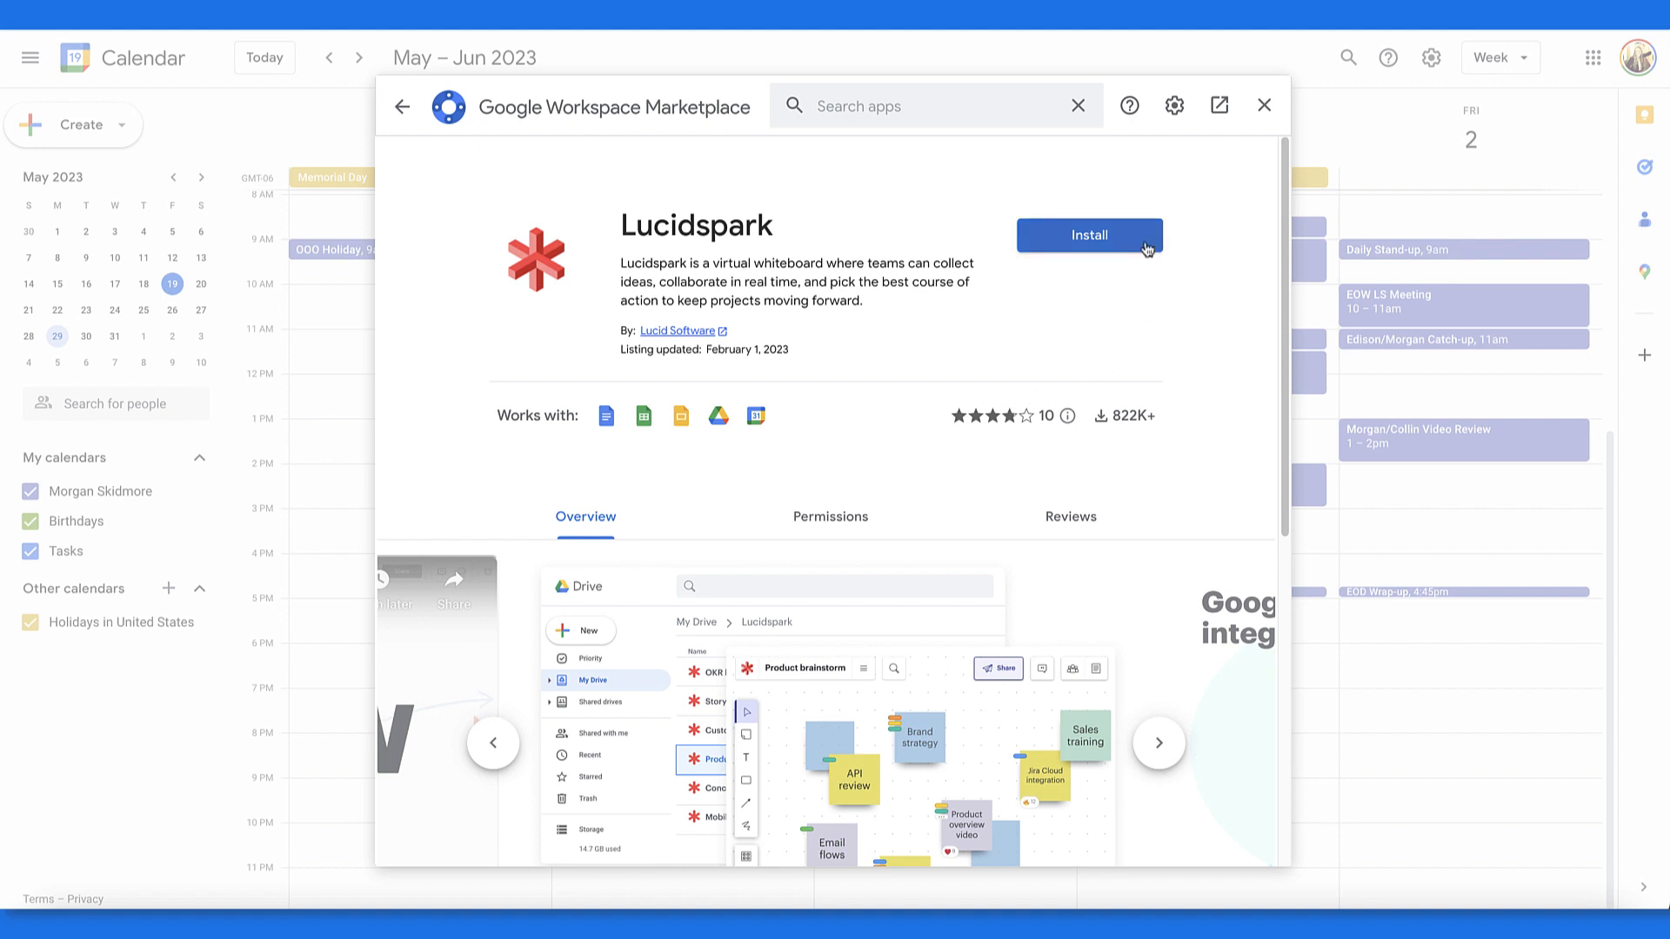
{"action": "left_click", "coordinate": [1089, 235]}
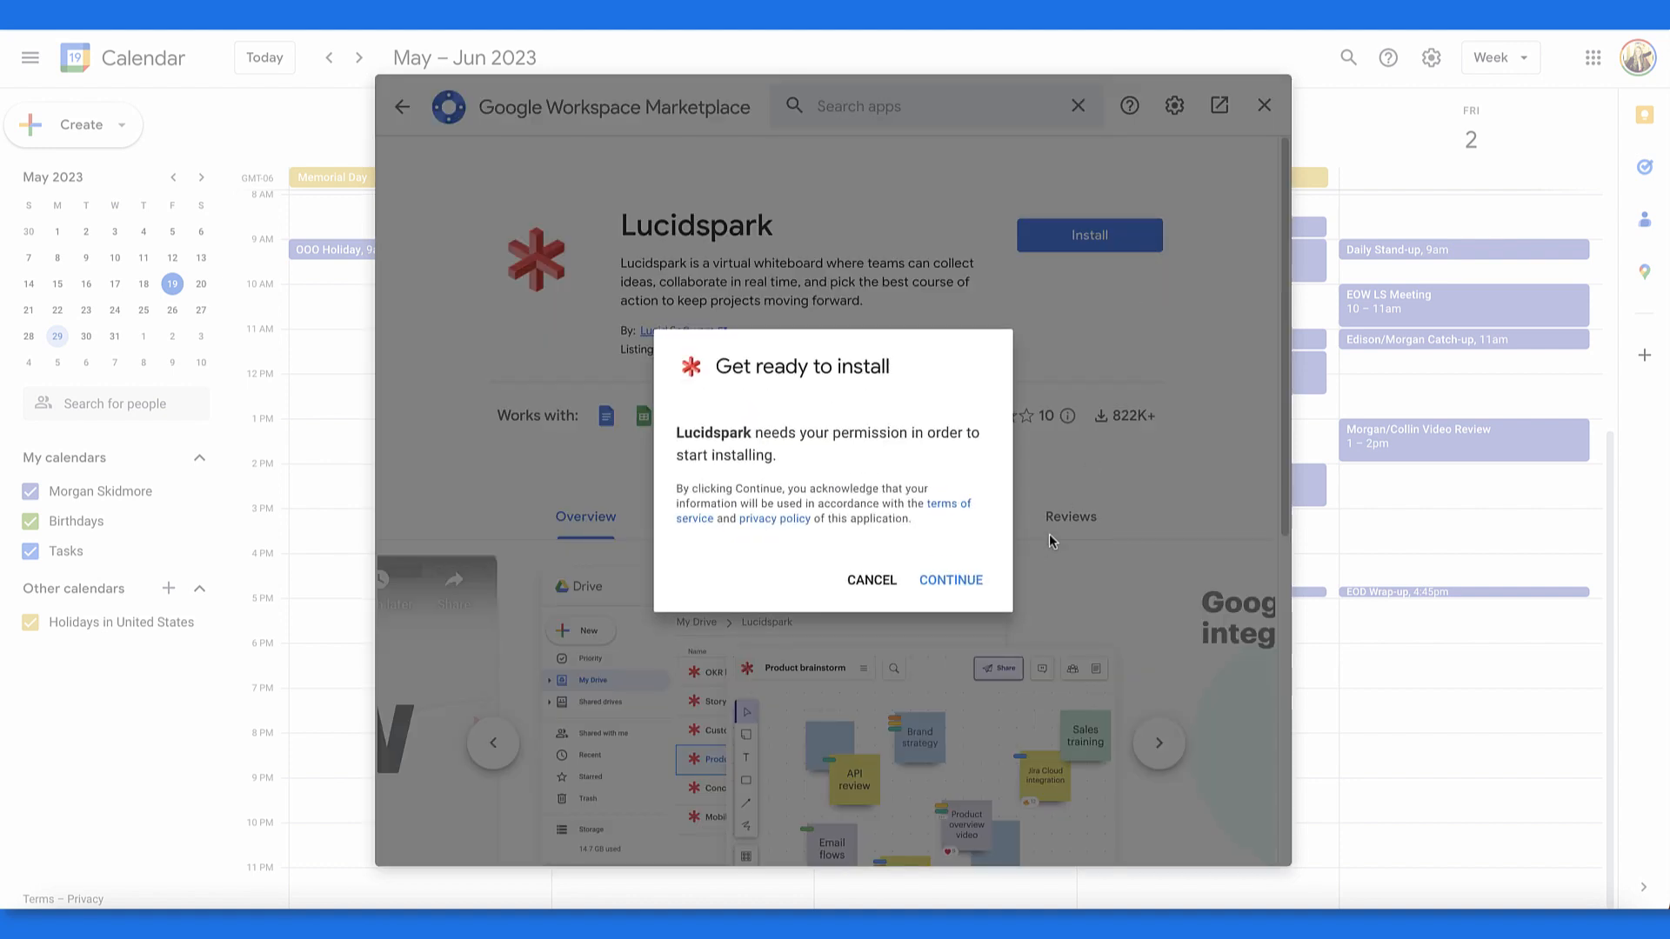
Continue with the Google account, allow Lucidspark's permissions and dismiss the install confirmation.
{"action": "left_click", "coordinate": [950, 579]}
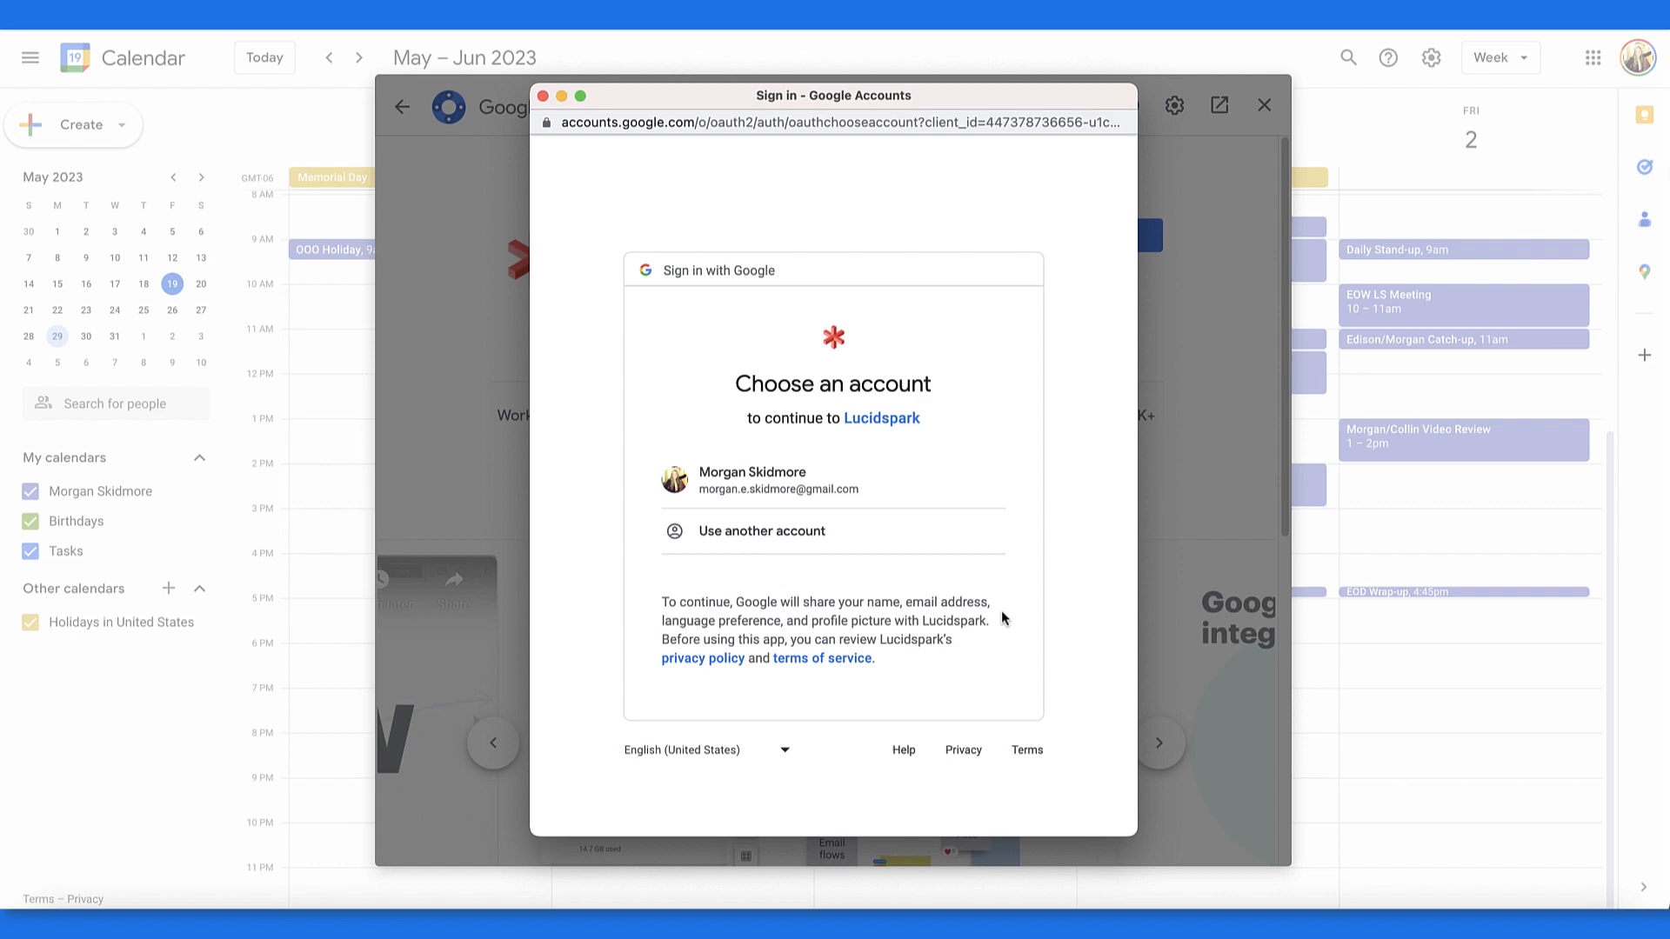
{"action": "left_click", "coordinate": [779, 480]}
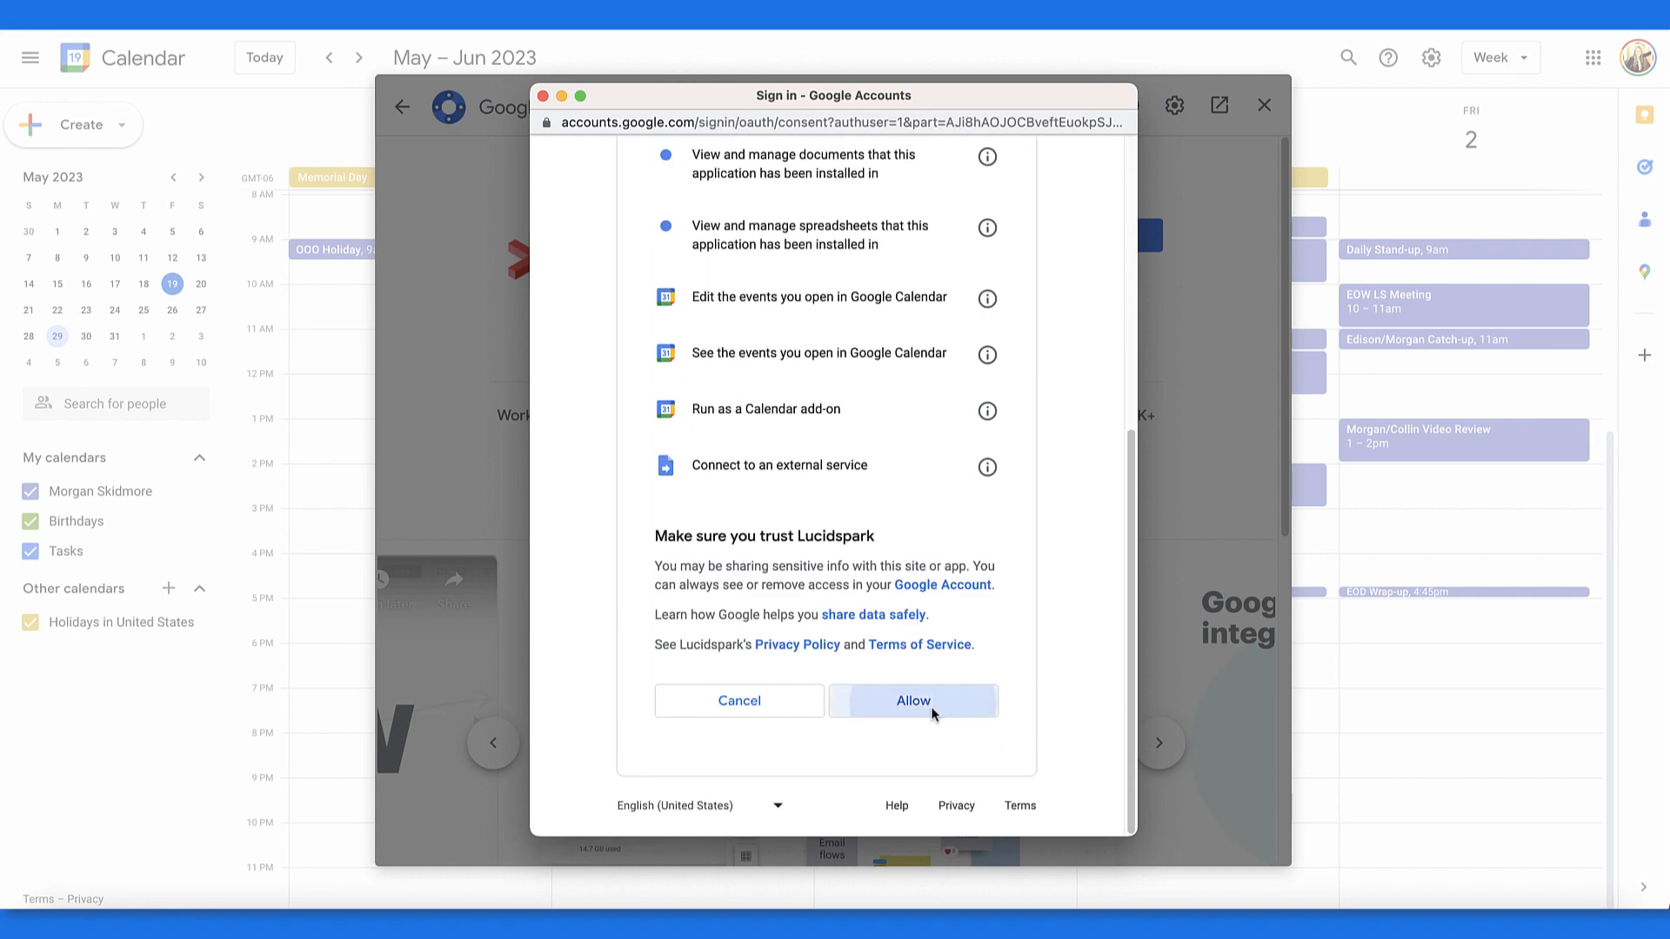
{"action": "left_click", "coordinate": [911, 701]}
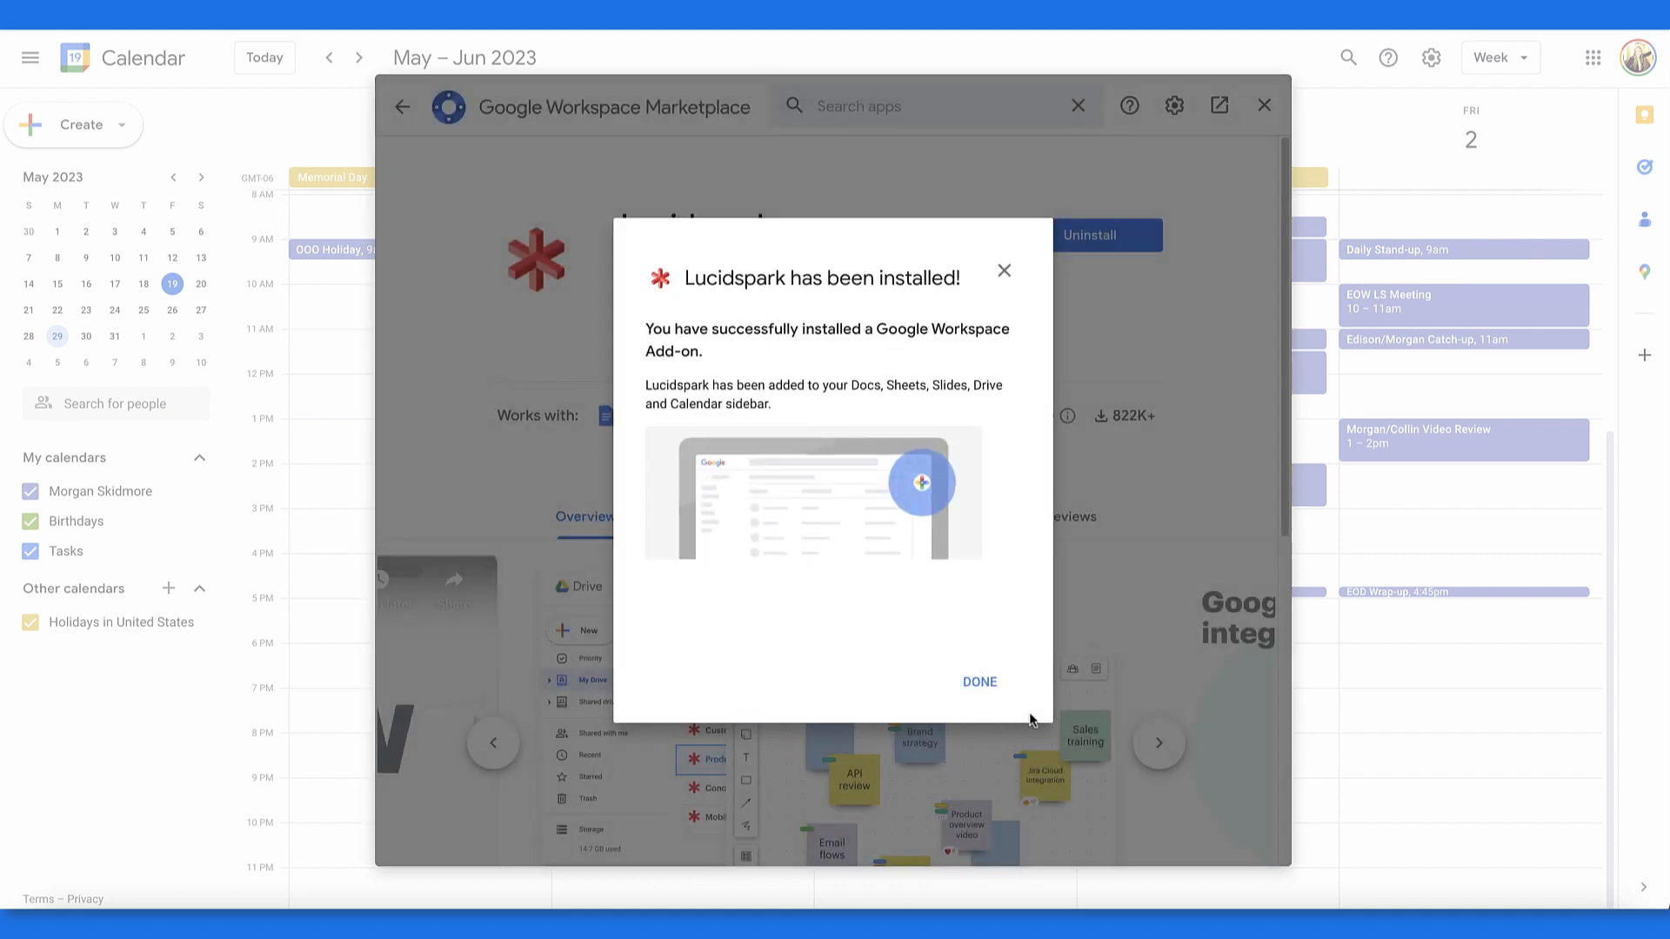
{"action": "mouse_move", "coordinate": [977, 681]}
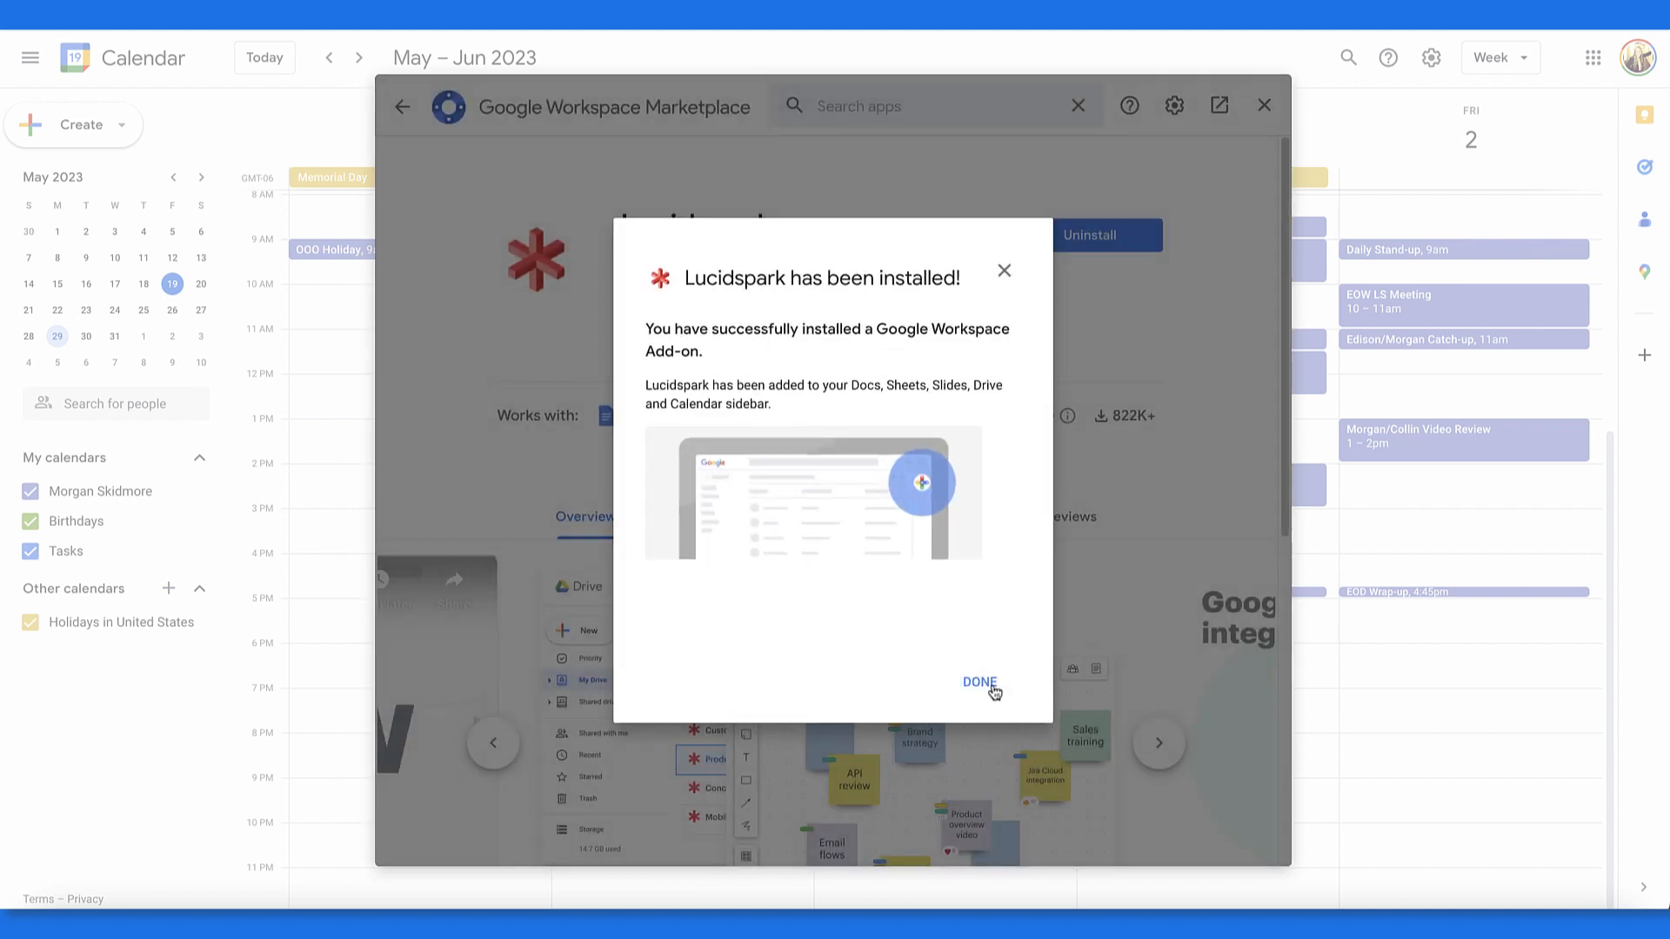
{"action": "left_click", "coordinate": [977, 682]}
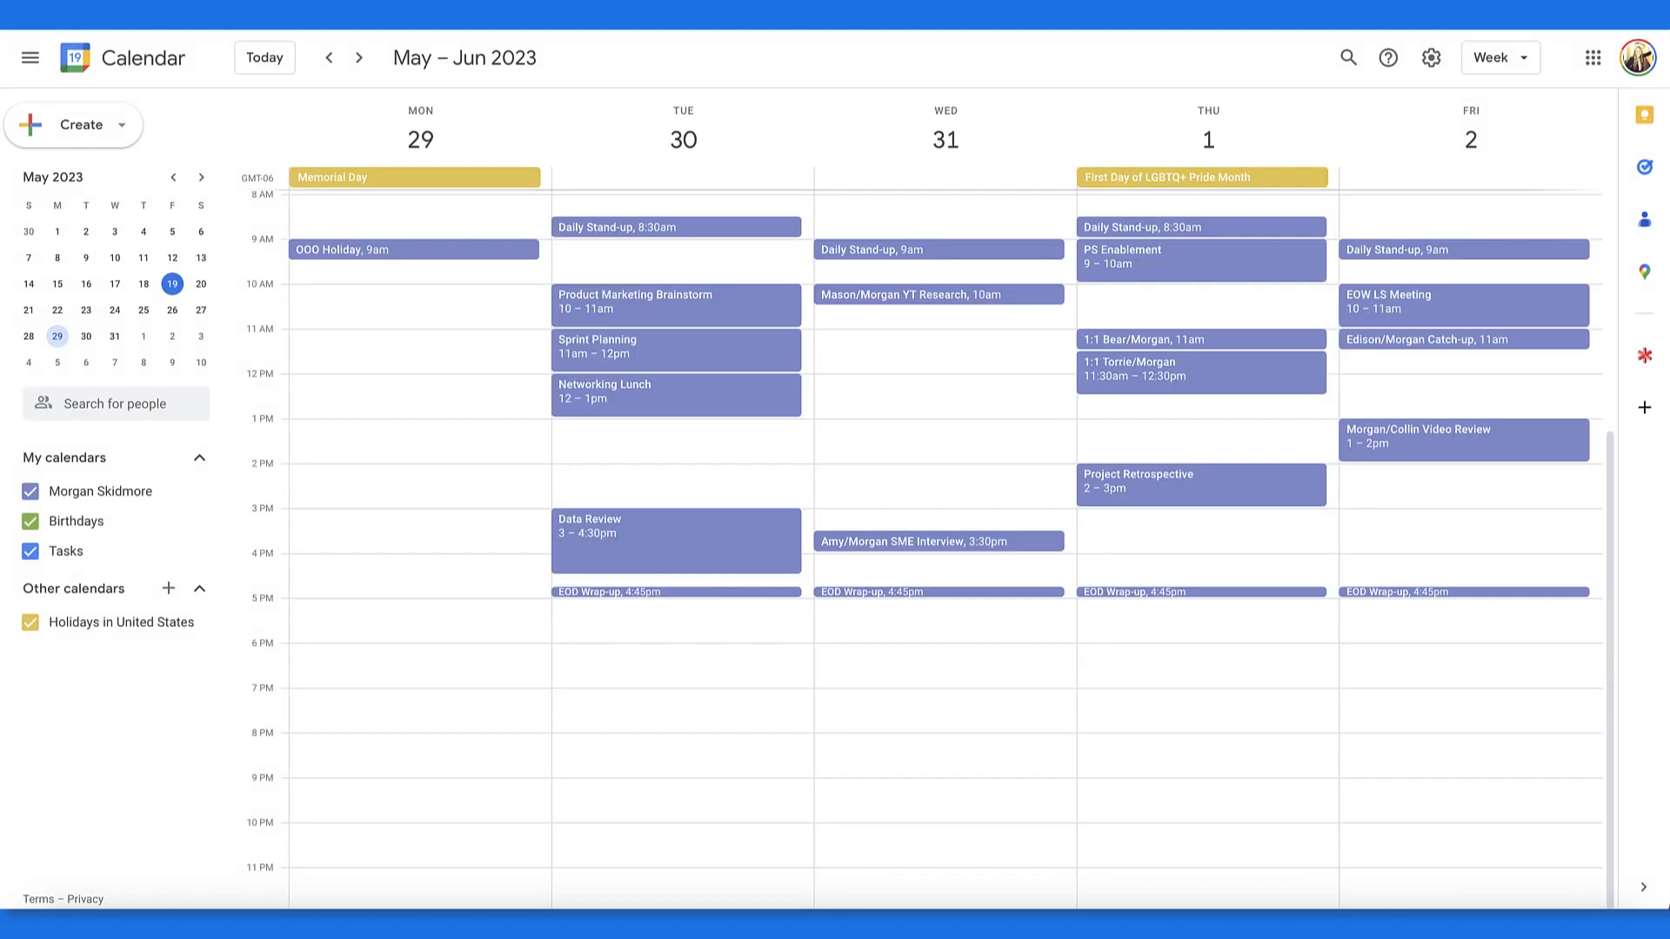
{"action": "mouse_move", "coordinate": [1014, 489]}
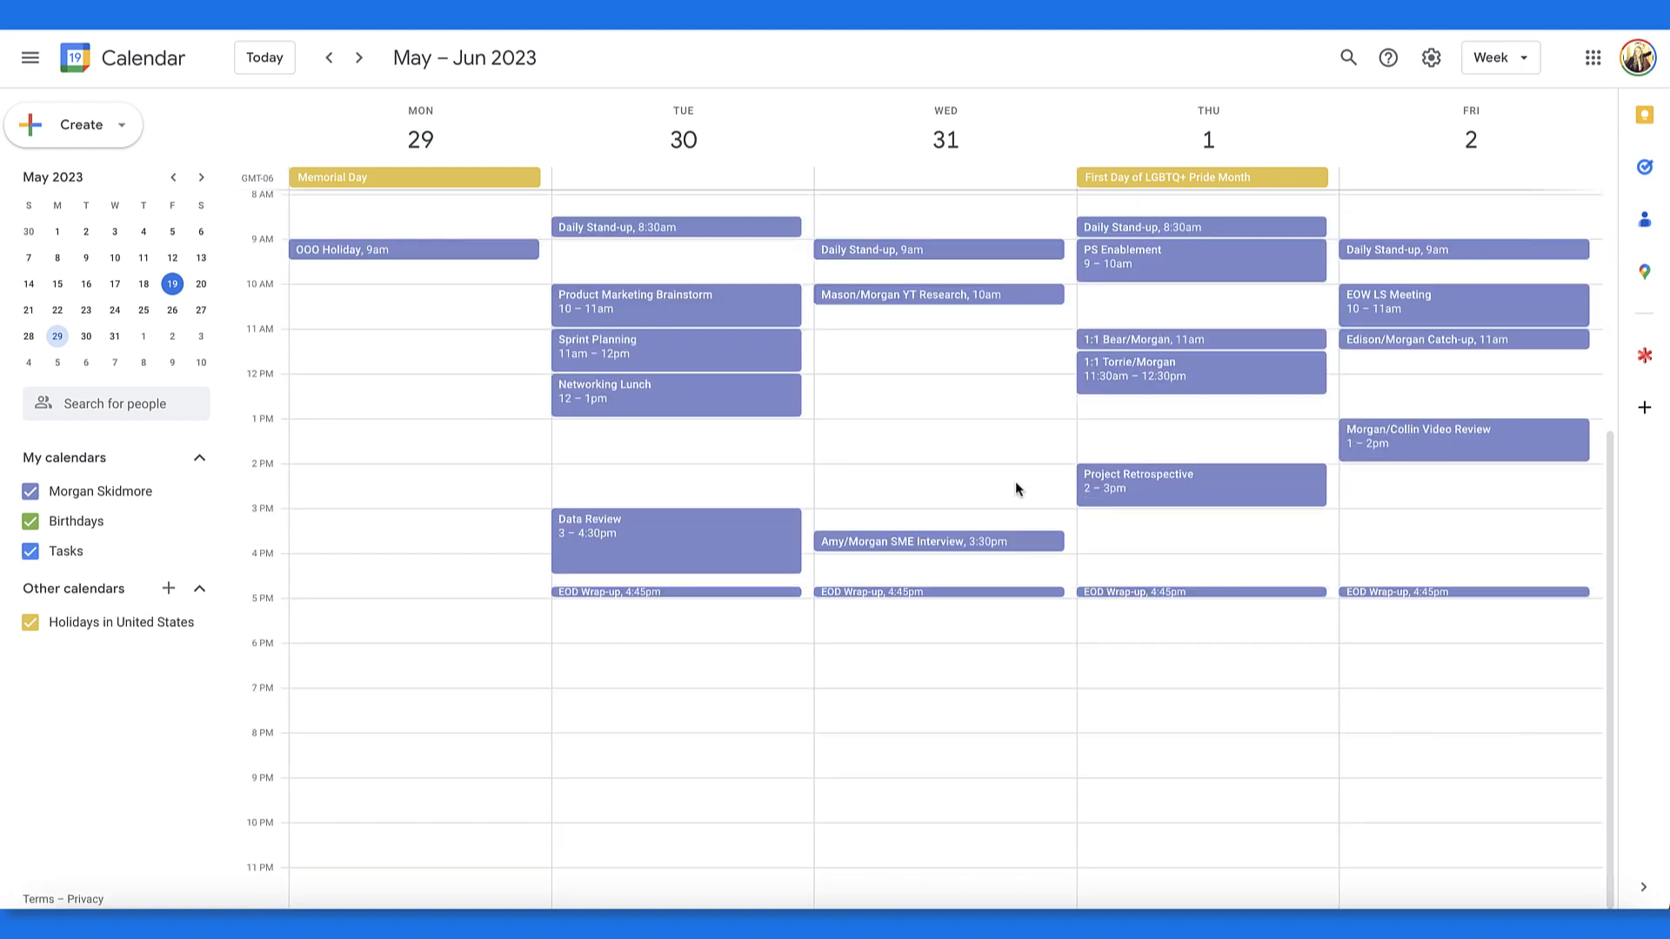
{"action": "mouse_move", "coordinate": [1040, 546]}
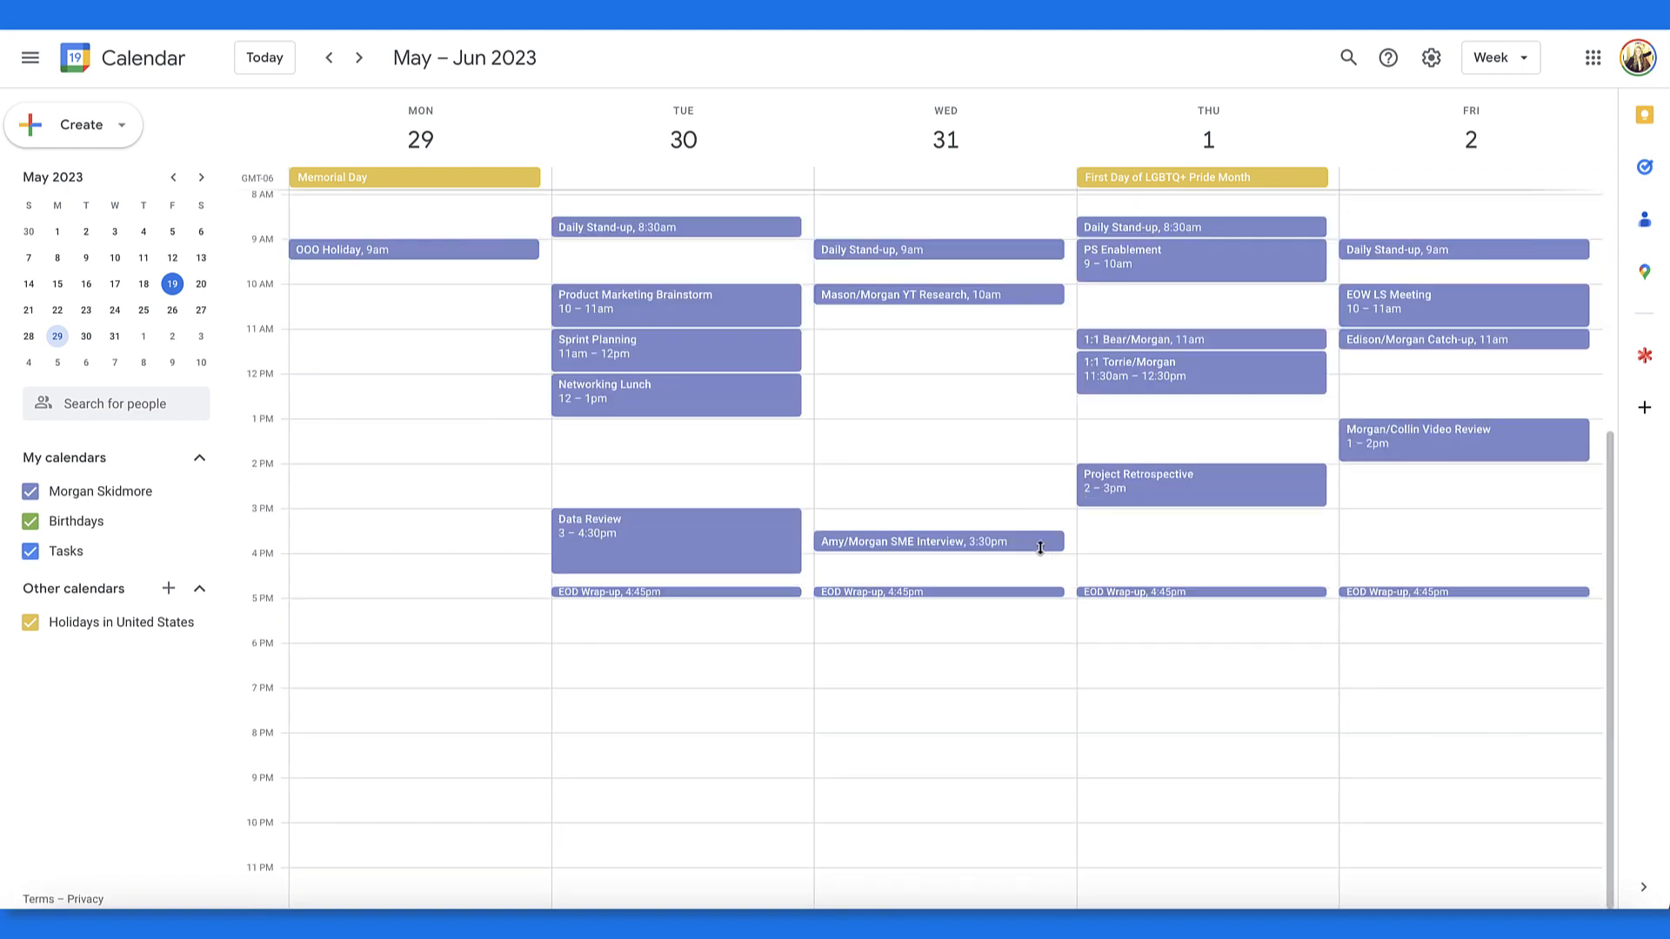
Preview the Amy/Morgan SME Interview event, then go to its full editing page.
{"action": "left_click", "coordinate": [937, 541]}
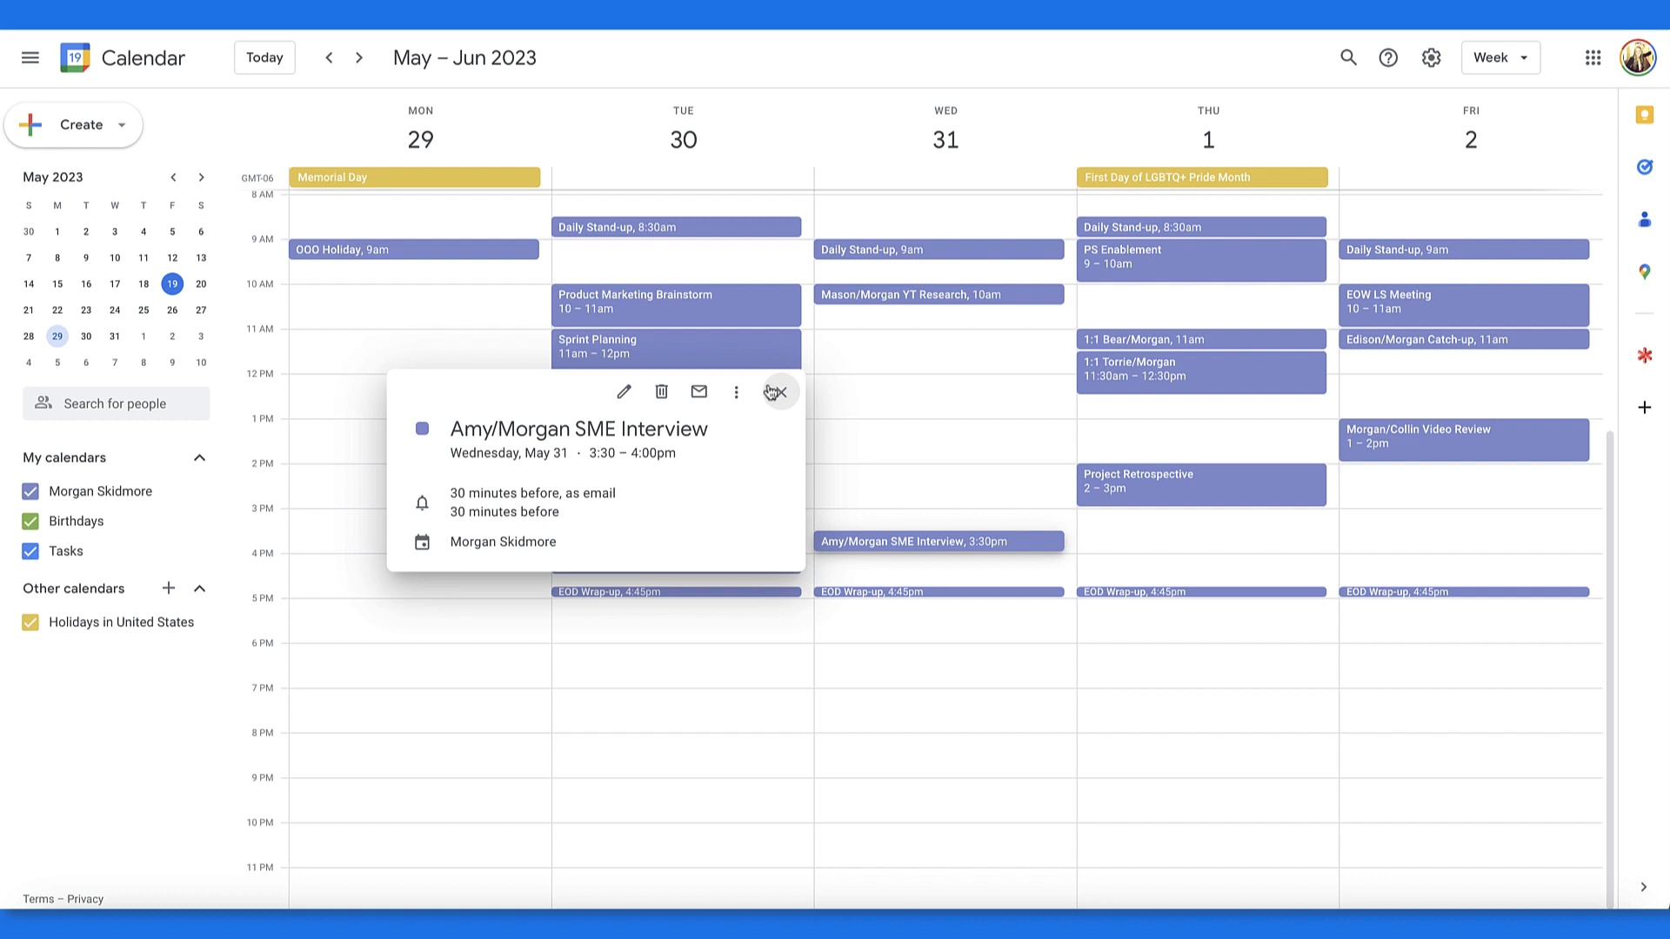
{"action": "left_click", "coordinate": [776, 391]}
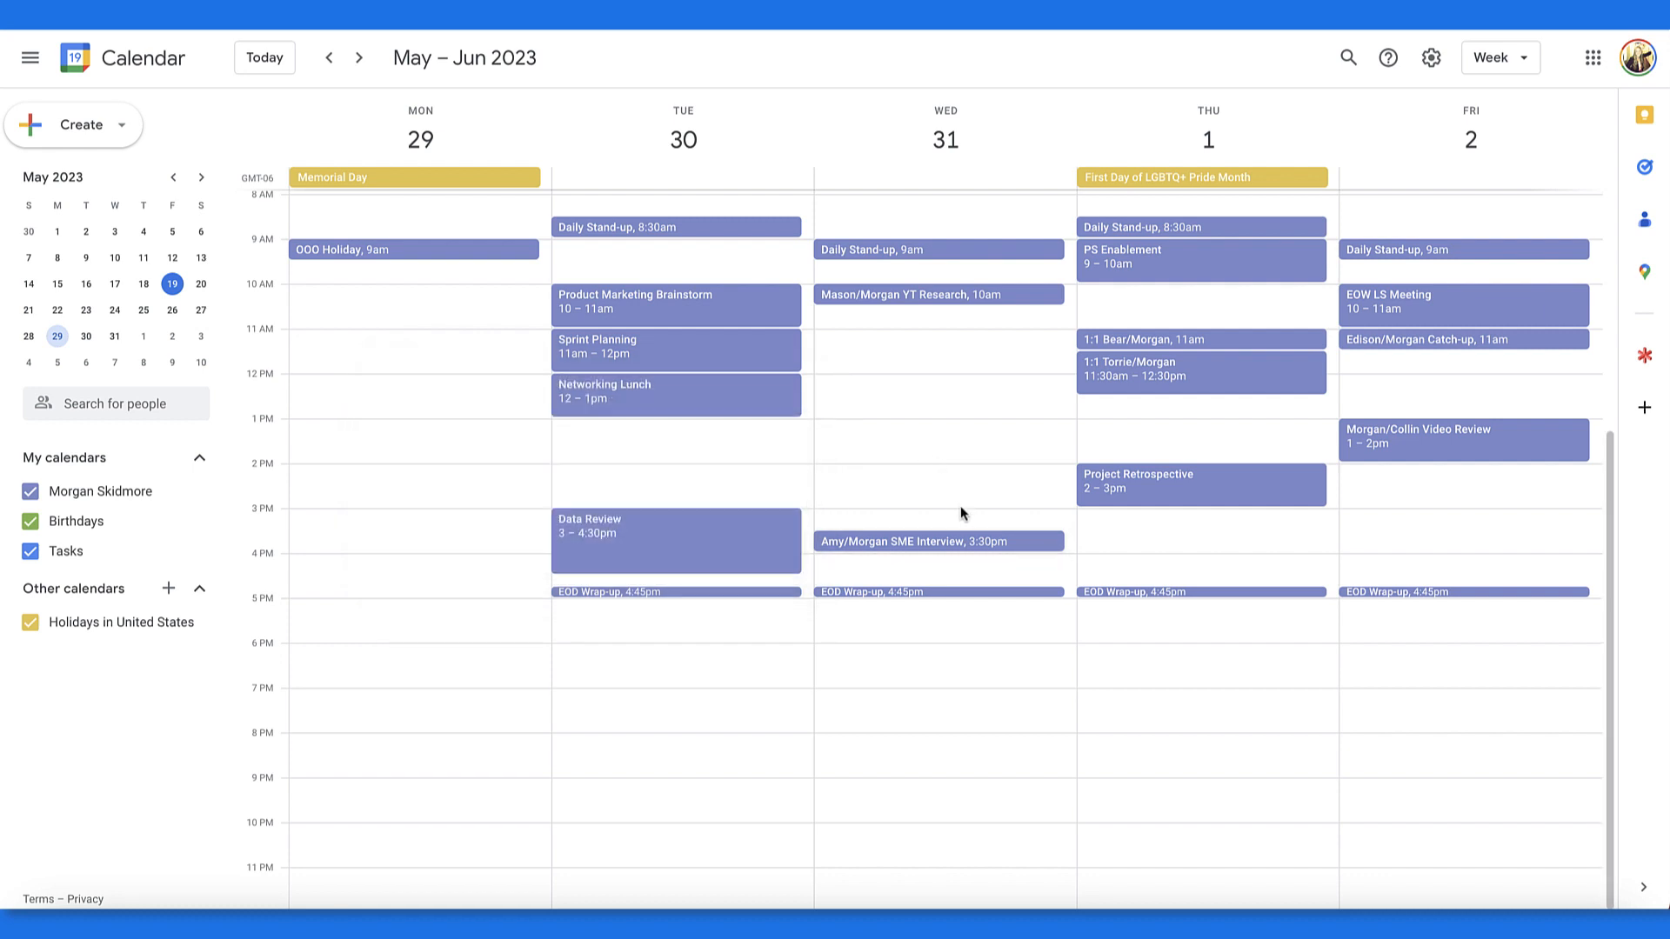
{"action": "key", "text": "c"}
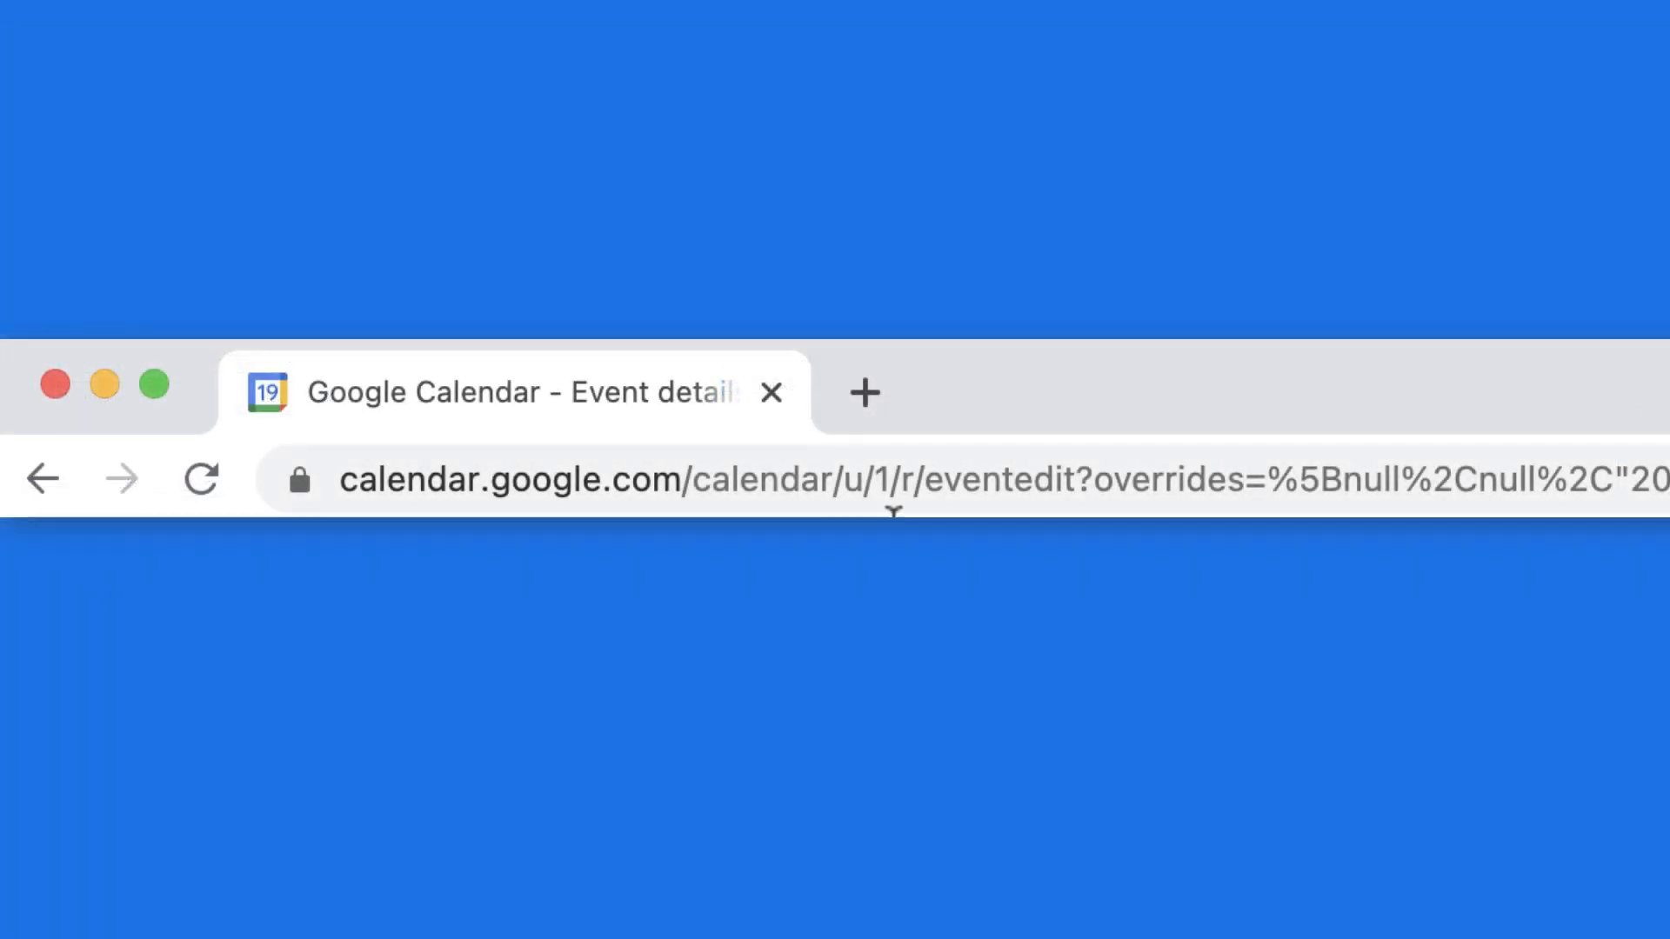
Go to cal.new in a new browser tab.
{"action": "left_click", "coordinate": [867, 393]}
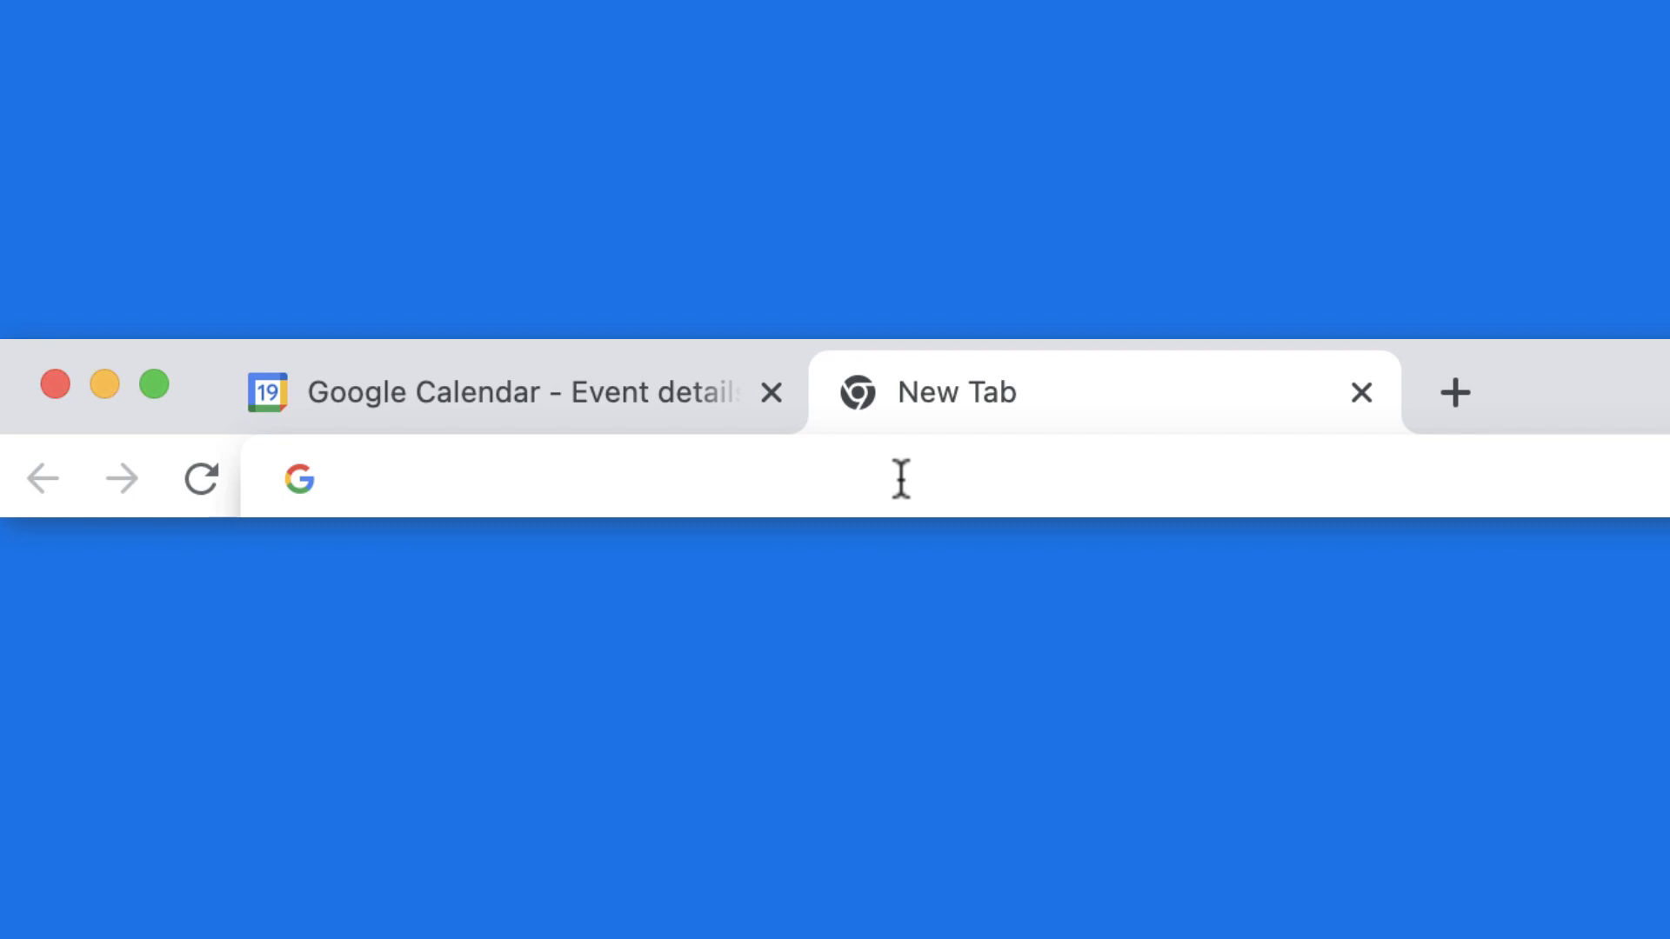
{"action": "type", "text": "cal.new"}
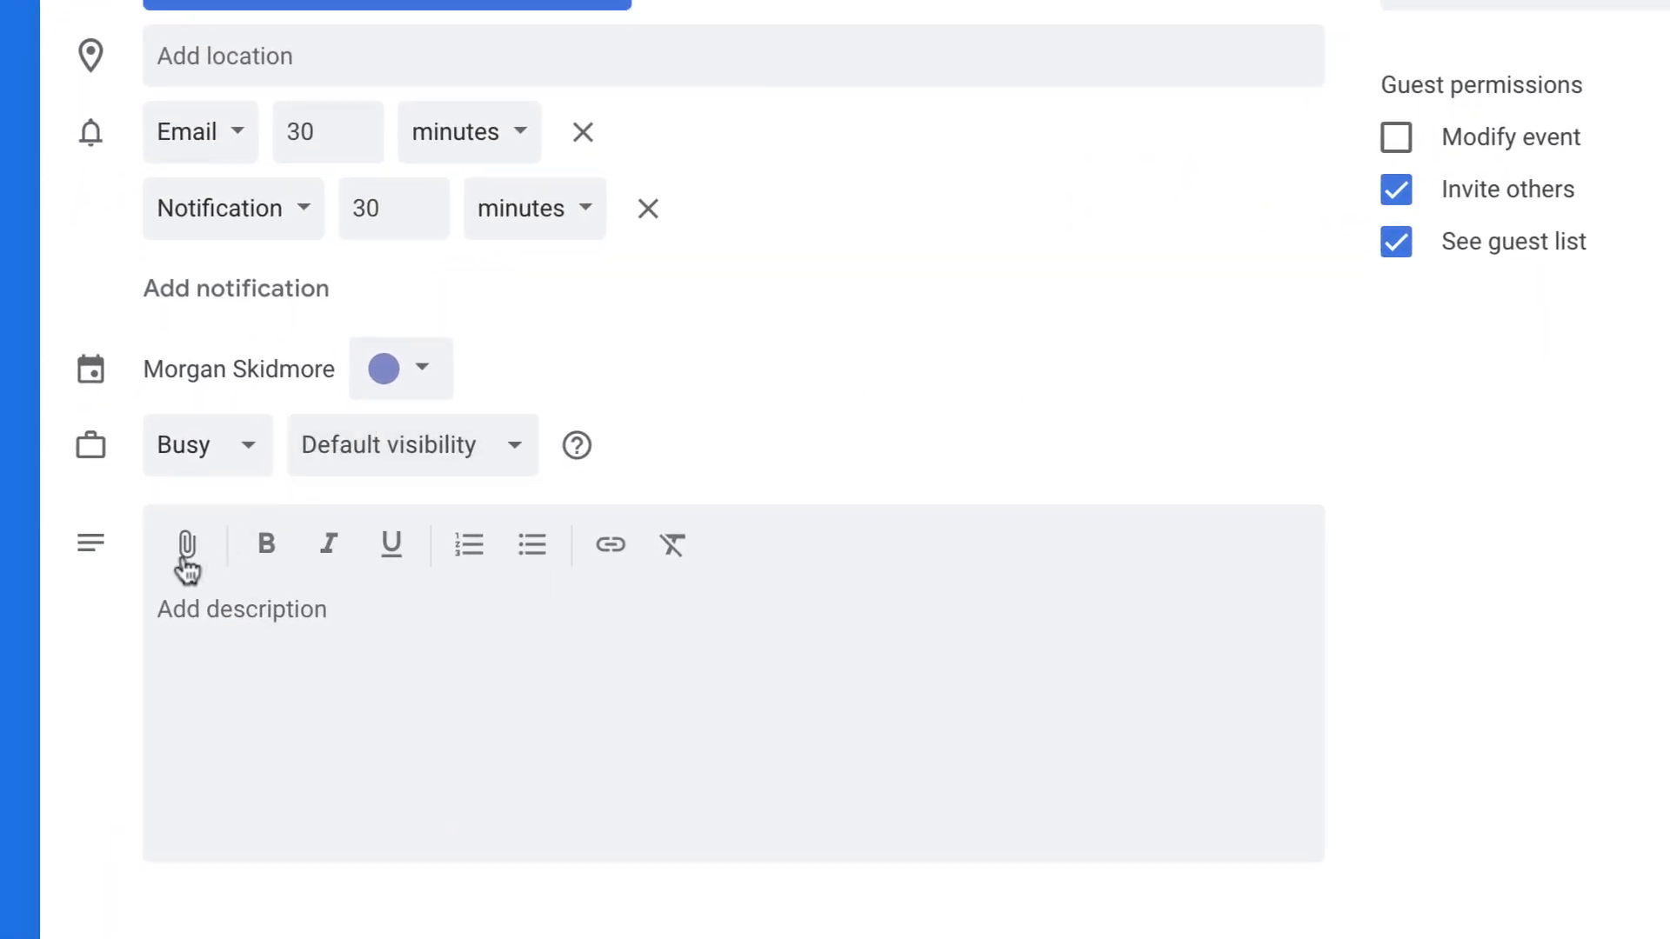
Bring up the event's Add attachment menu listing Google Drive and Lucidspark.
{"action": "left_click", "coordinate": [186, 545]}
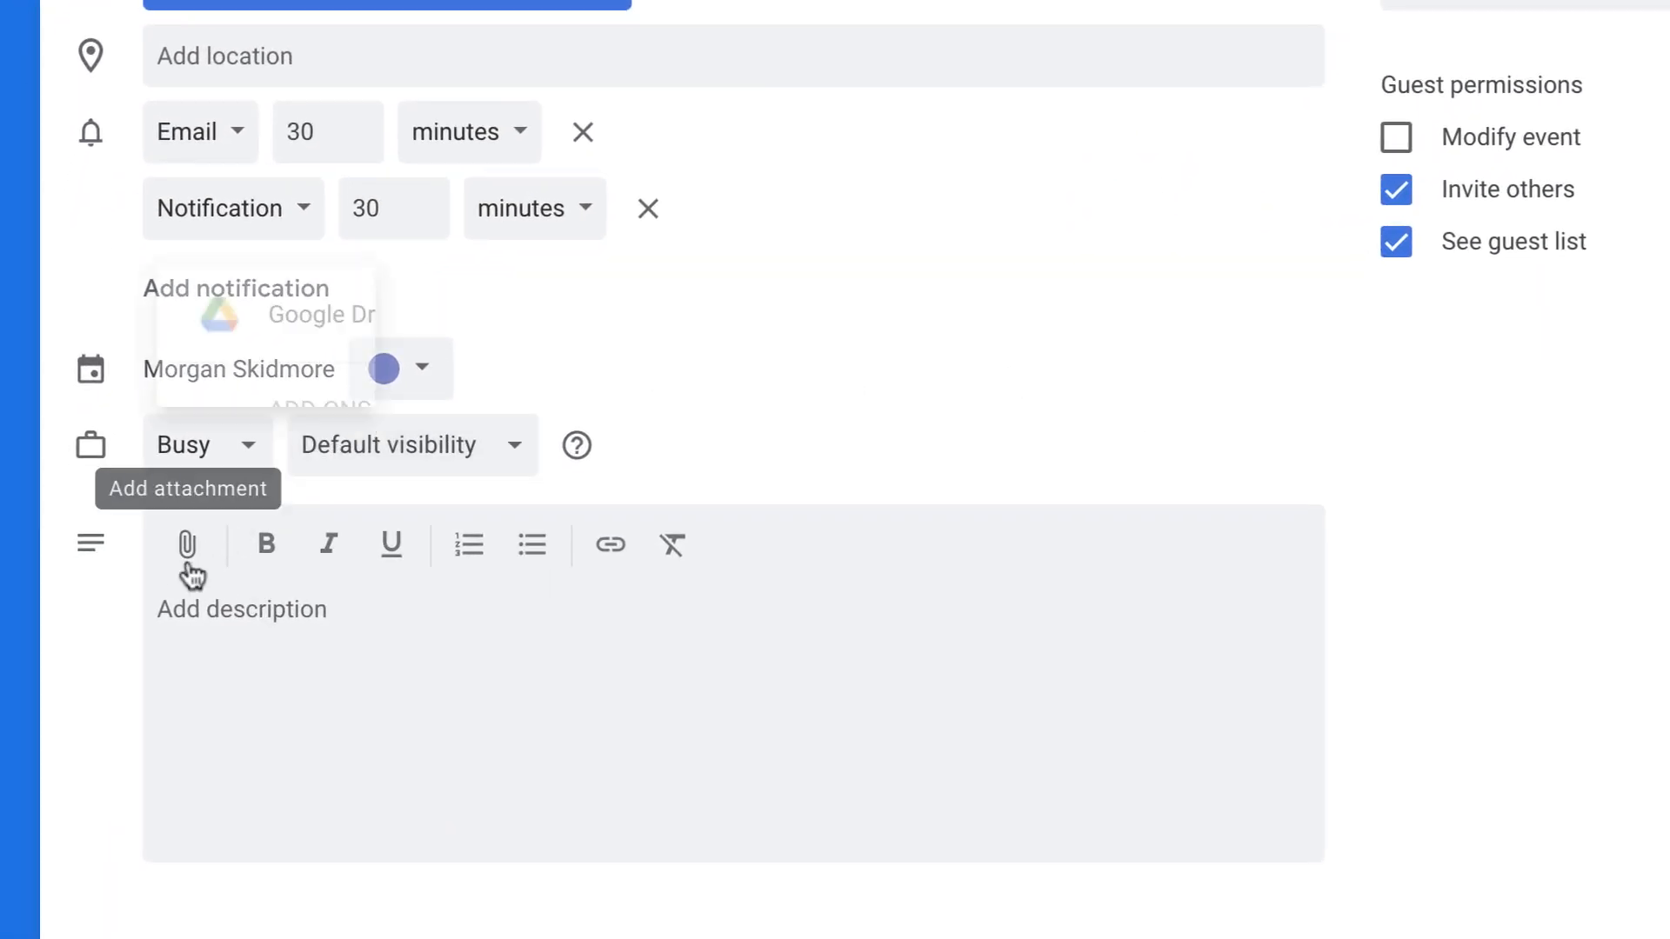
{"action": "left_click", "coordinate": [188, 544]}
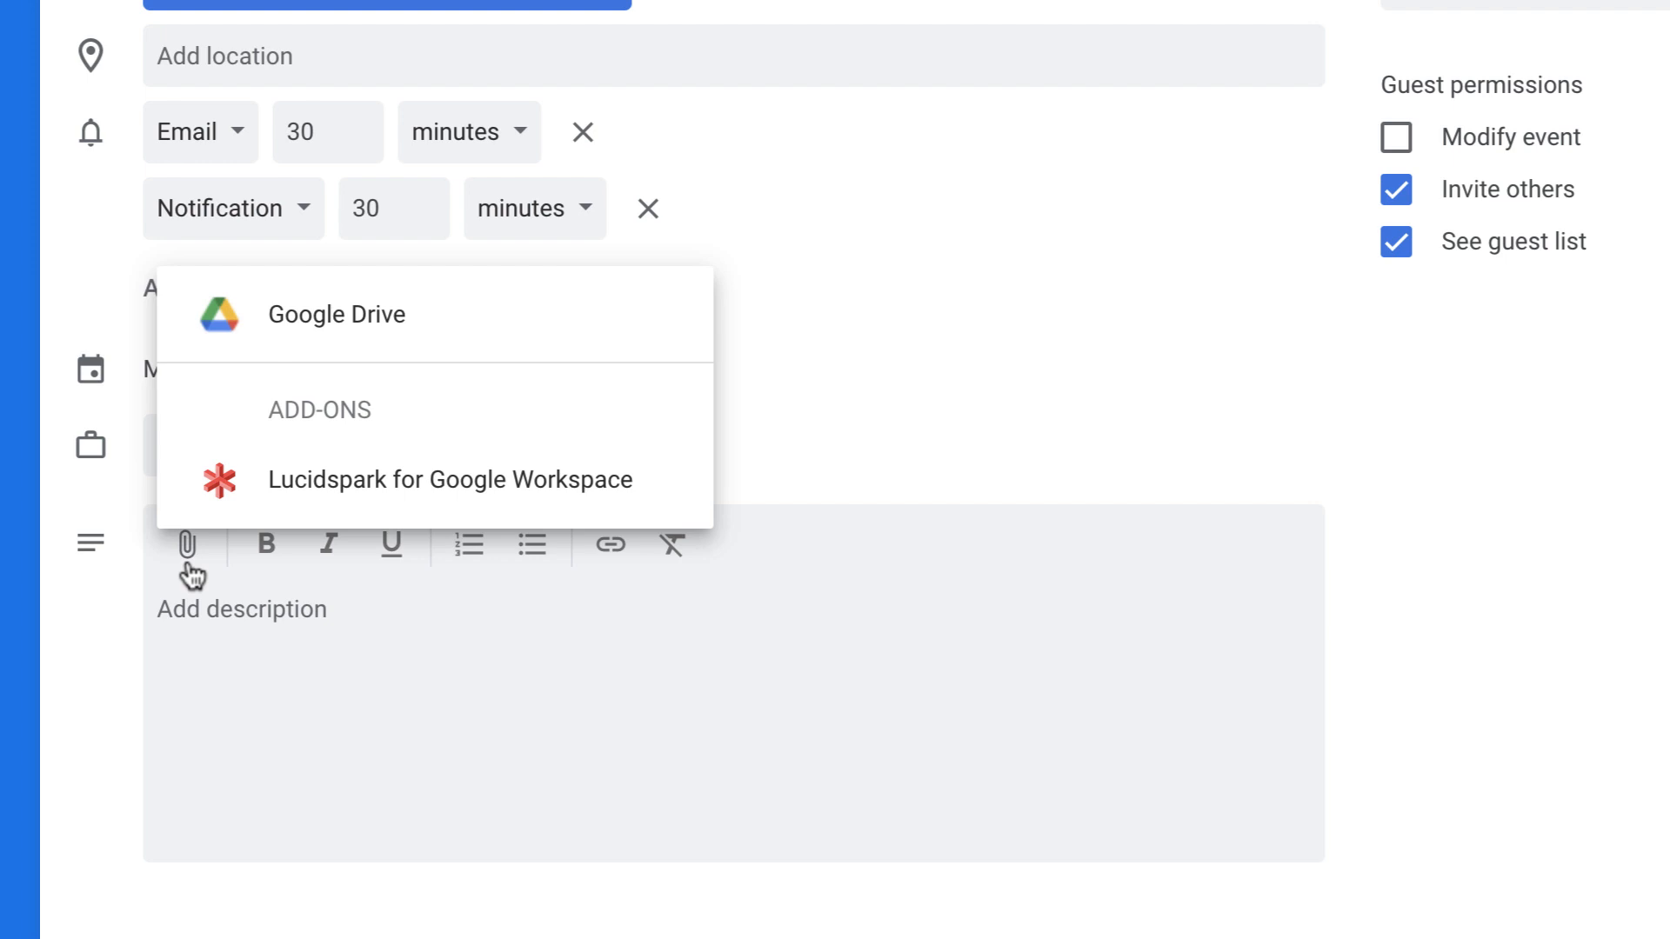
{"action": "mouse_move", "coordinate": [260, 537]}
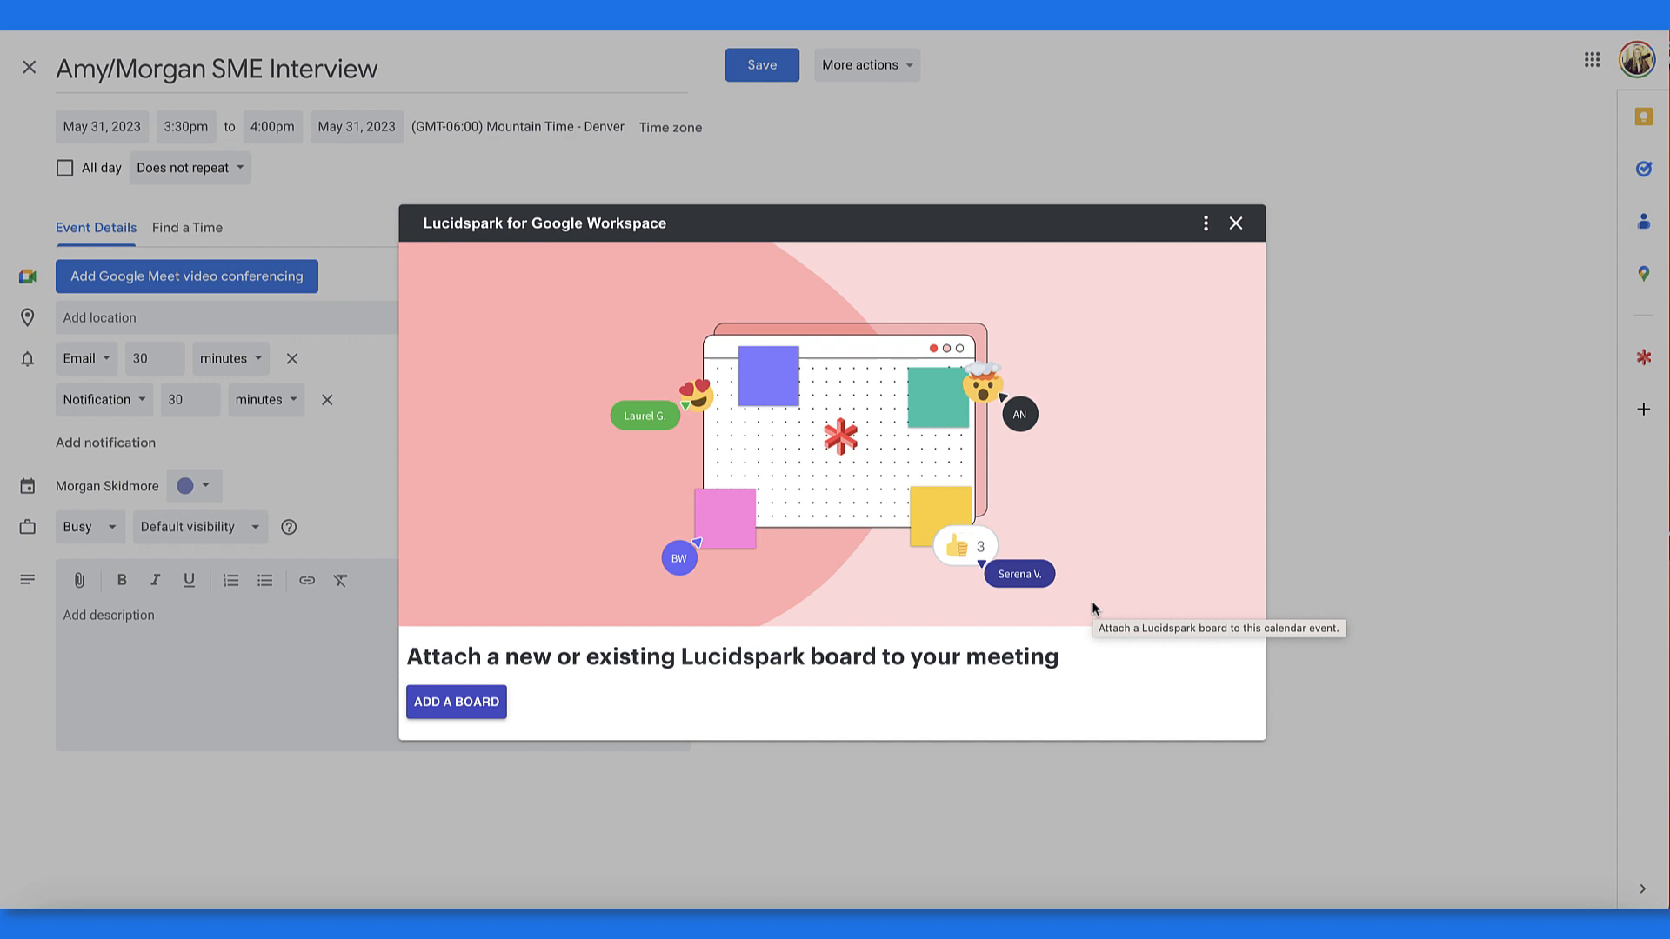
{"action": "mouse_move", "coordinate": [920, 607]}
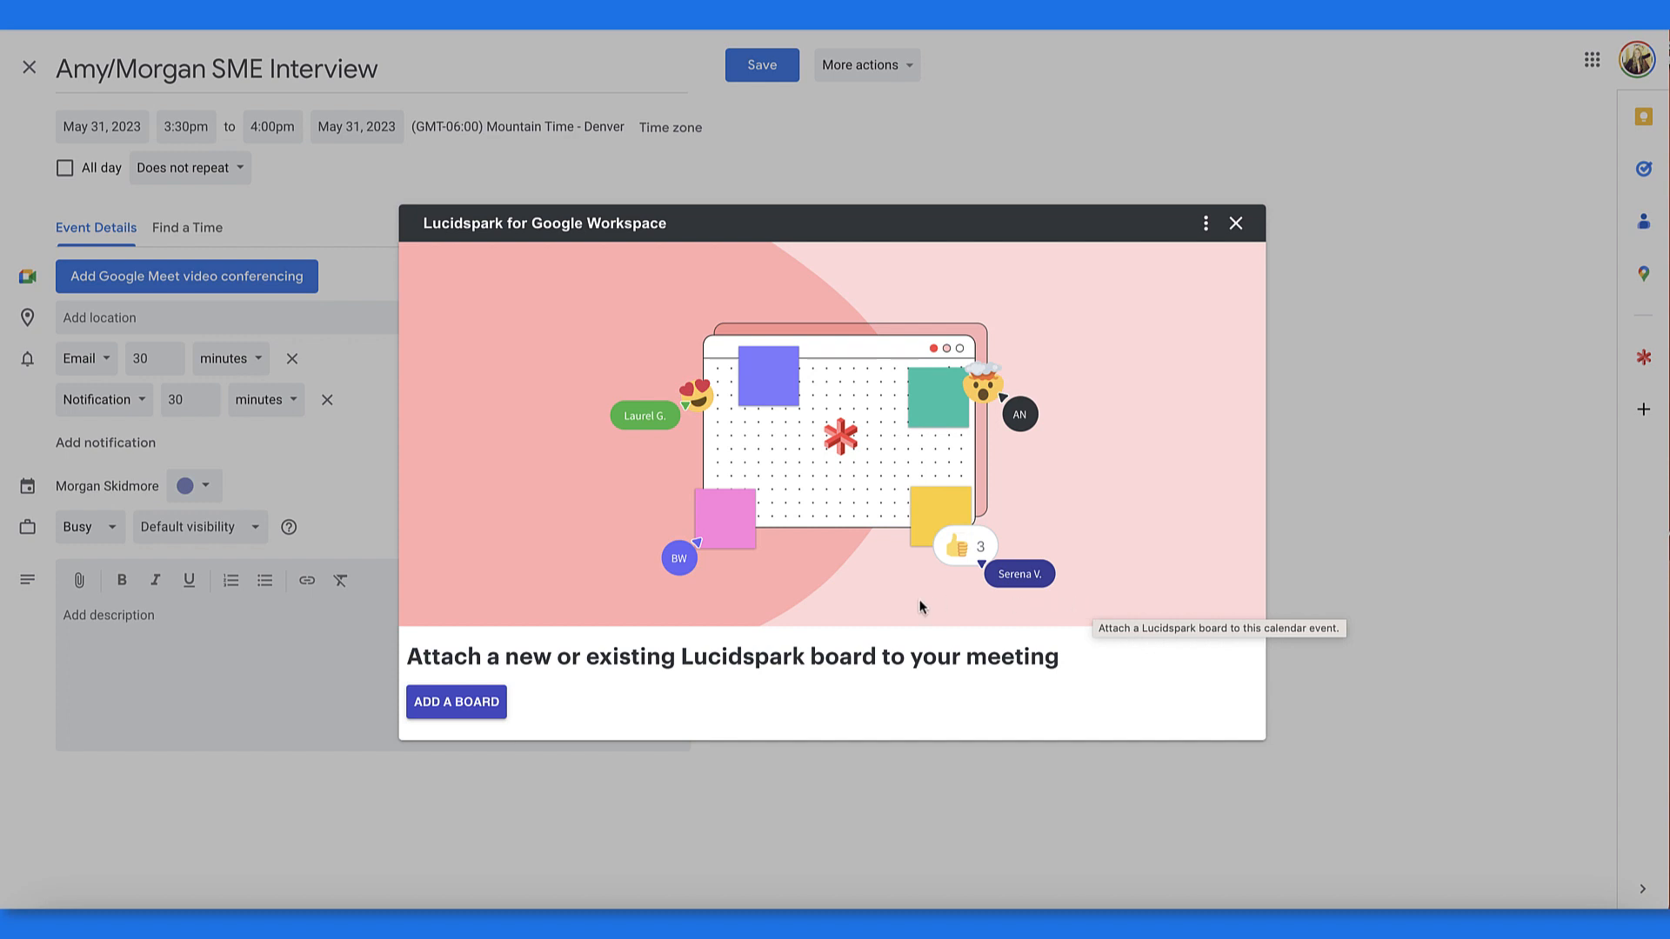
{"action": "mouse_move", "coordinate": [456, 700]}
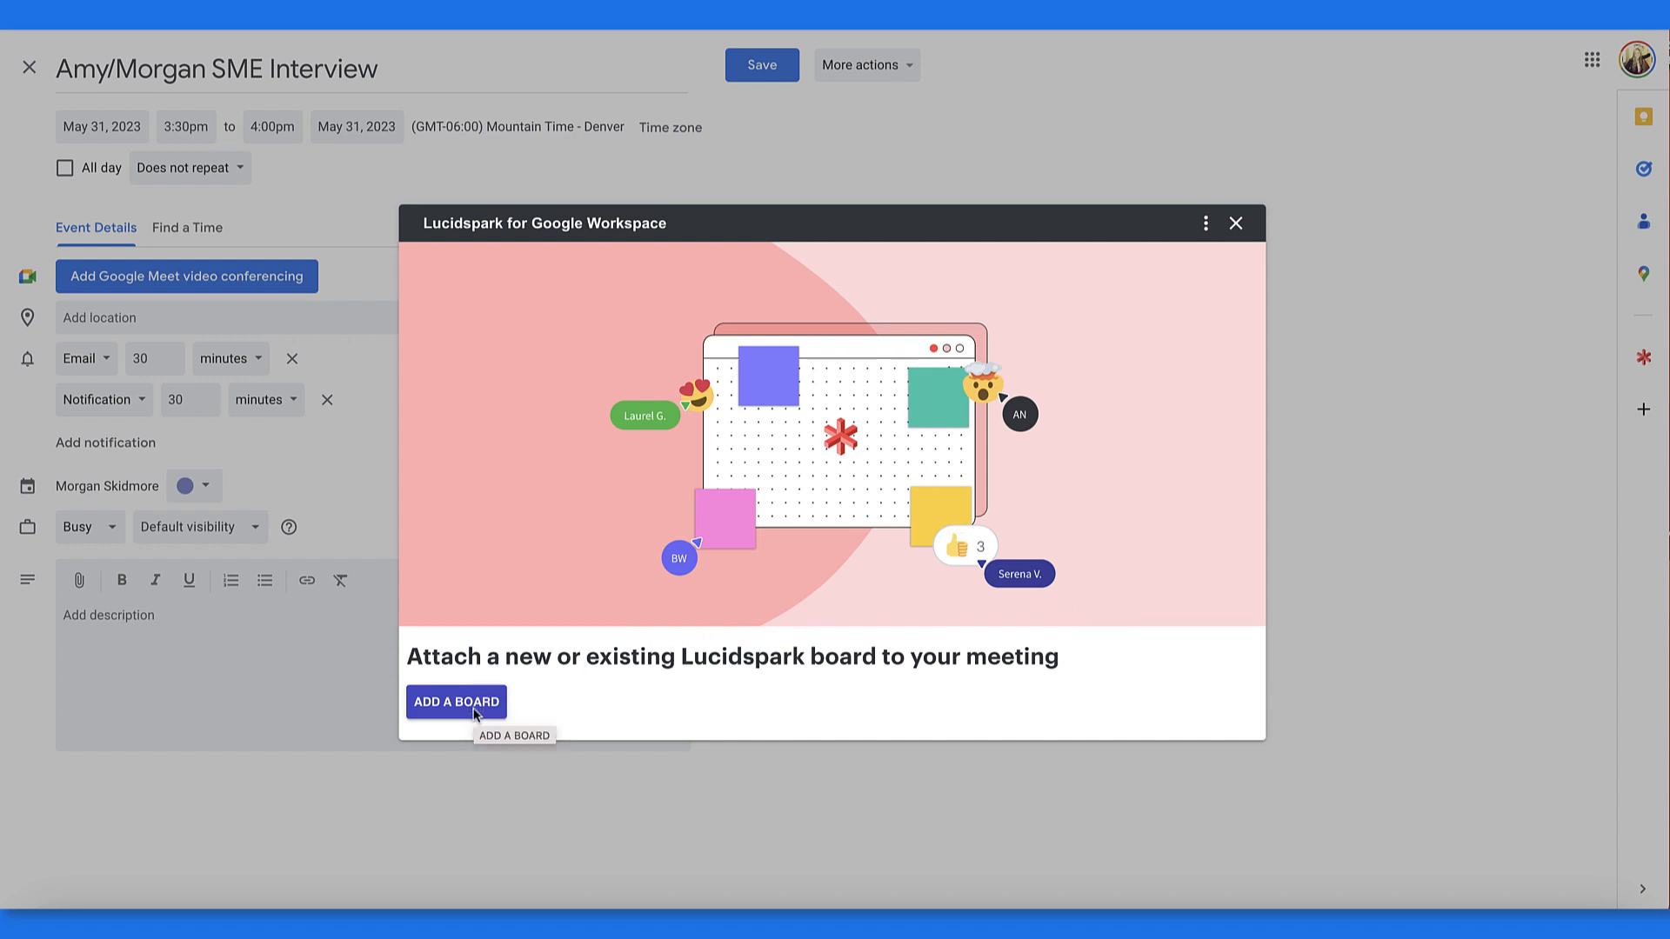
Choose ADD A BOARD to load the Lucidspark board picker.
{"action": "left_click", "coordinate": [455, 701]}
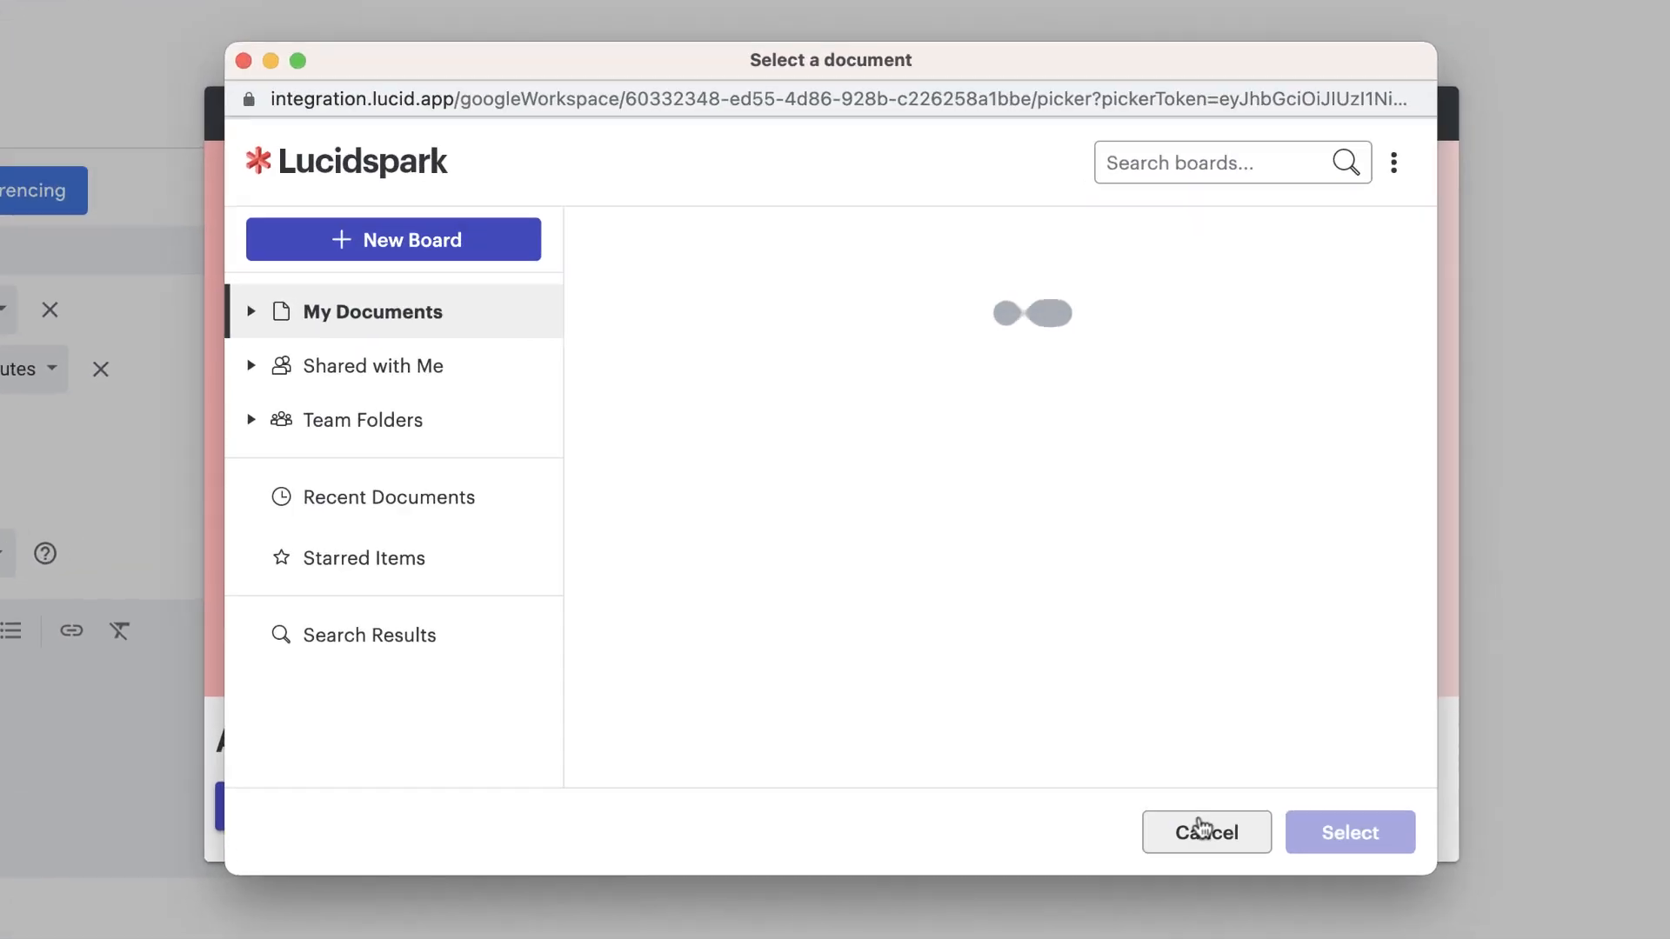
Select Feedback icebreaker from My Documents, attach it with Guests Can edit, and save the event.
{"action": "left_click", "coordinate": [372, 312]}
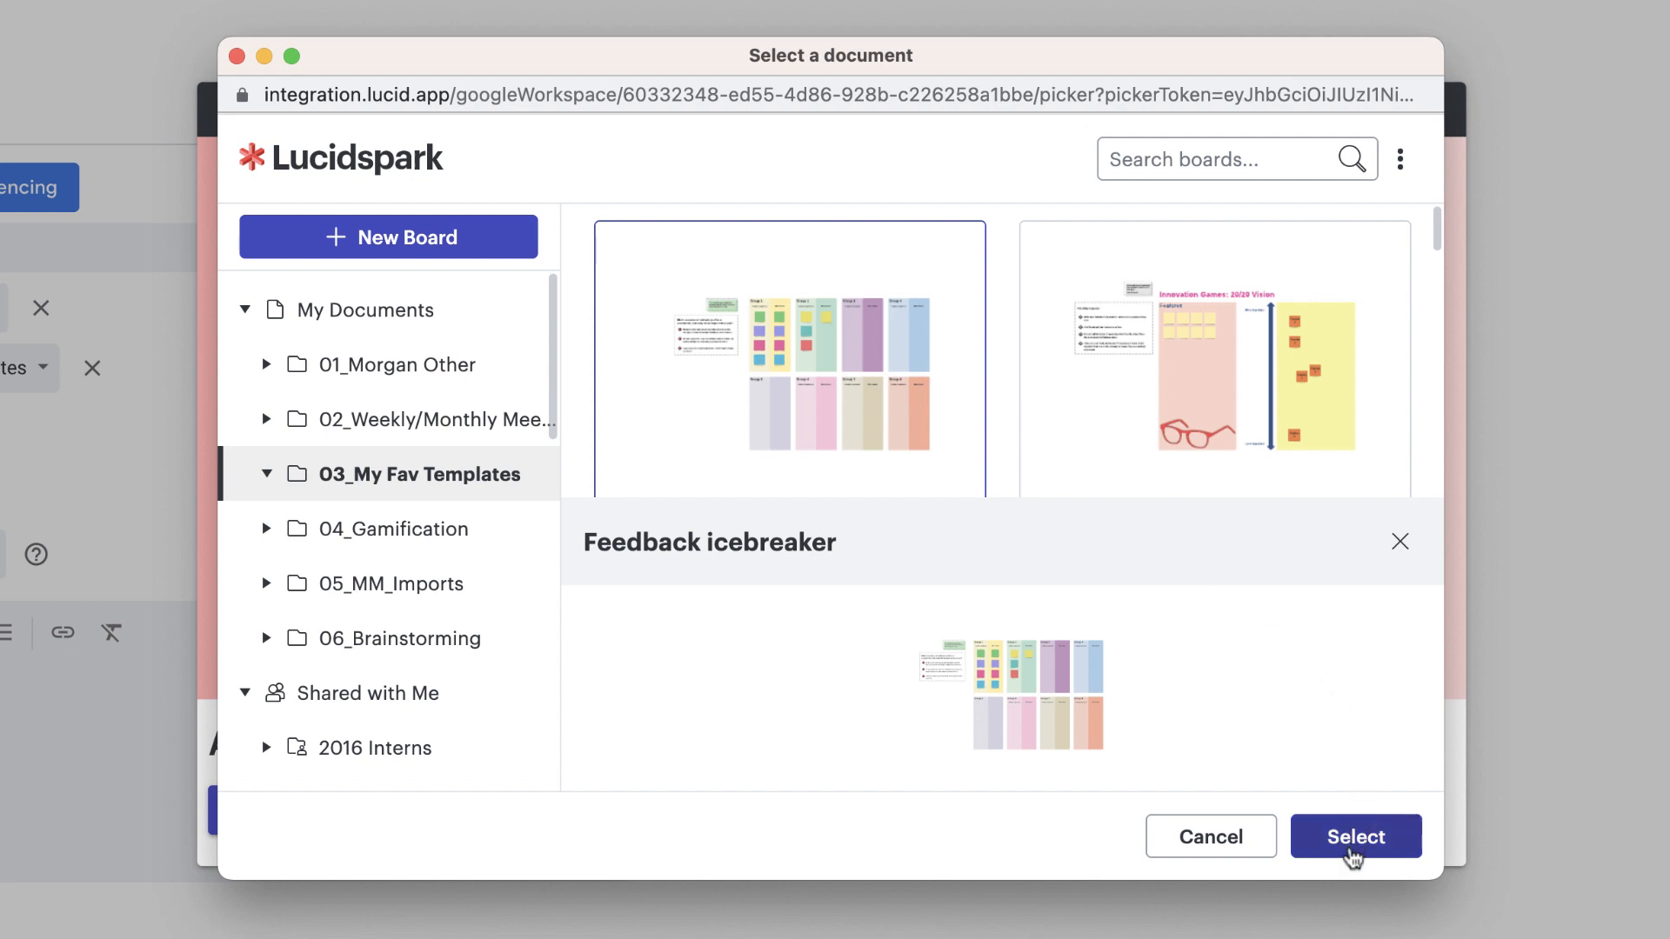
{"action": "left_click", "coordinate": [1355, 837]}
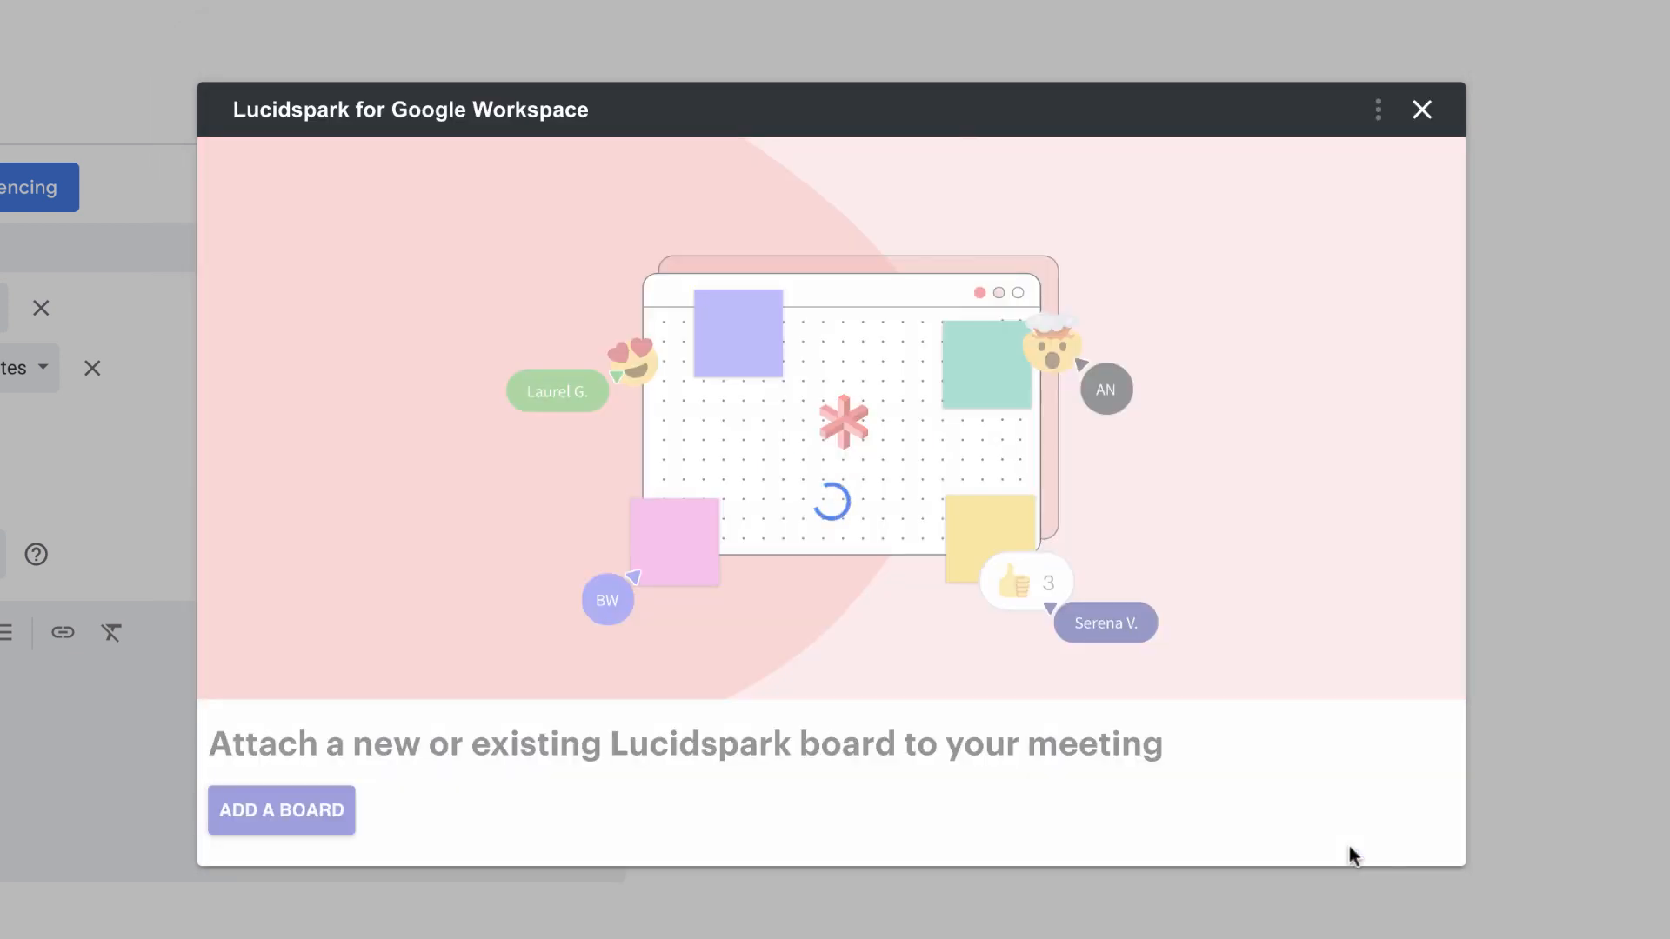
{"action": "left_click", "coordinate": [282, 810]}
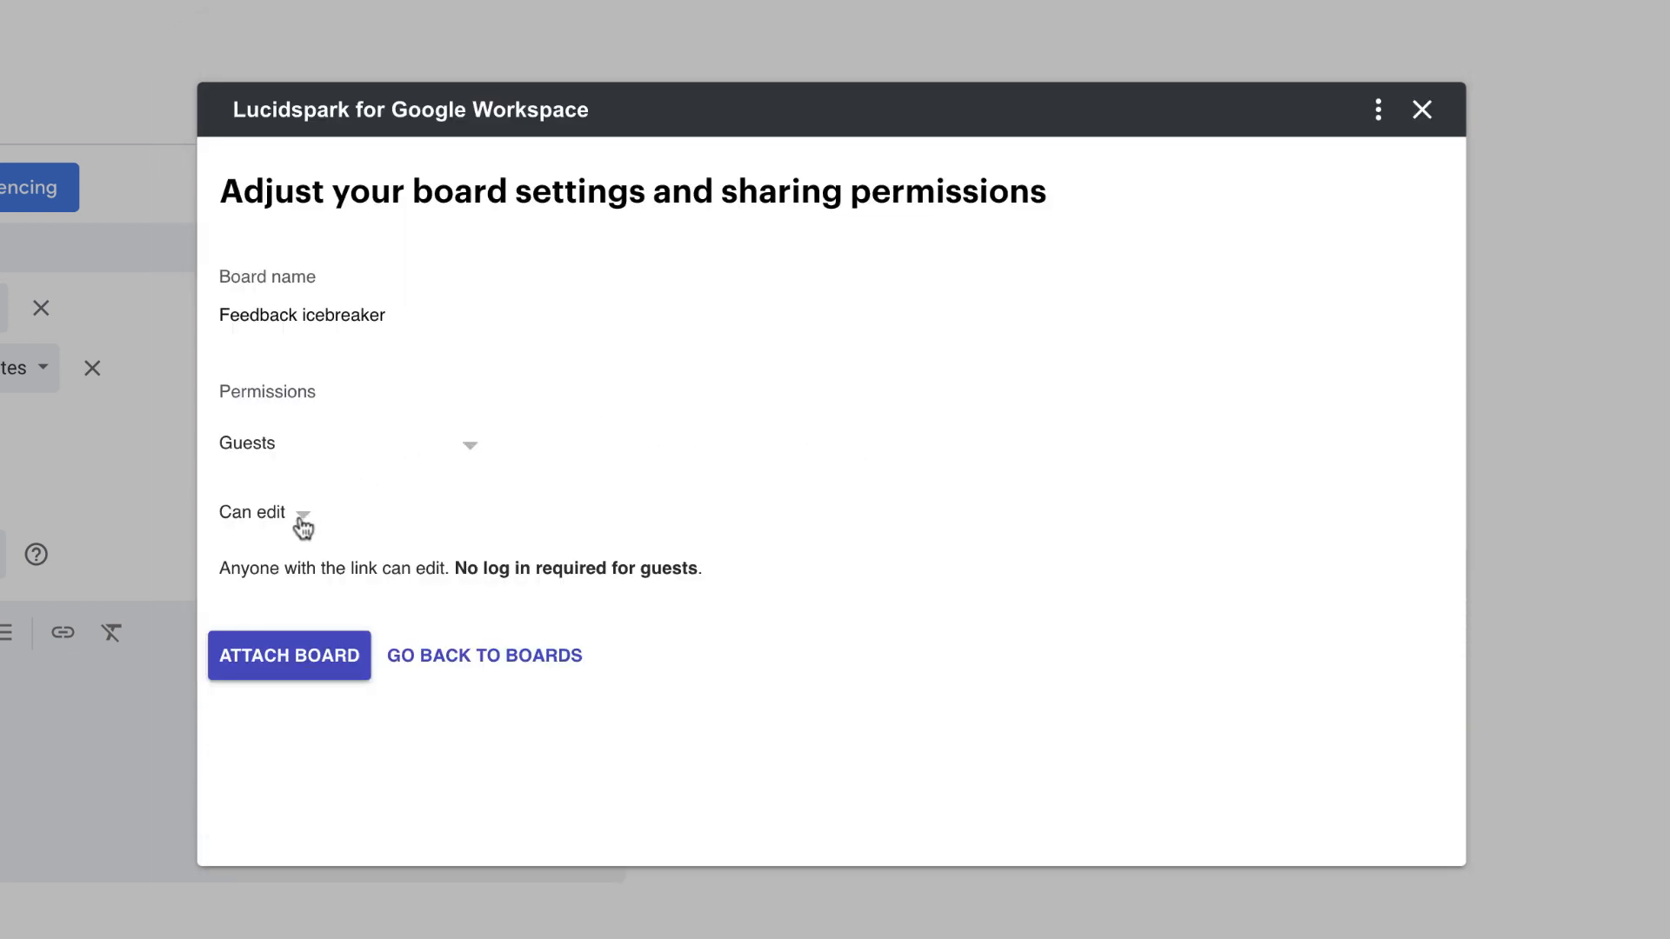
{"action": "left_click", "coordinate": [289, 656]}
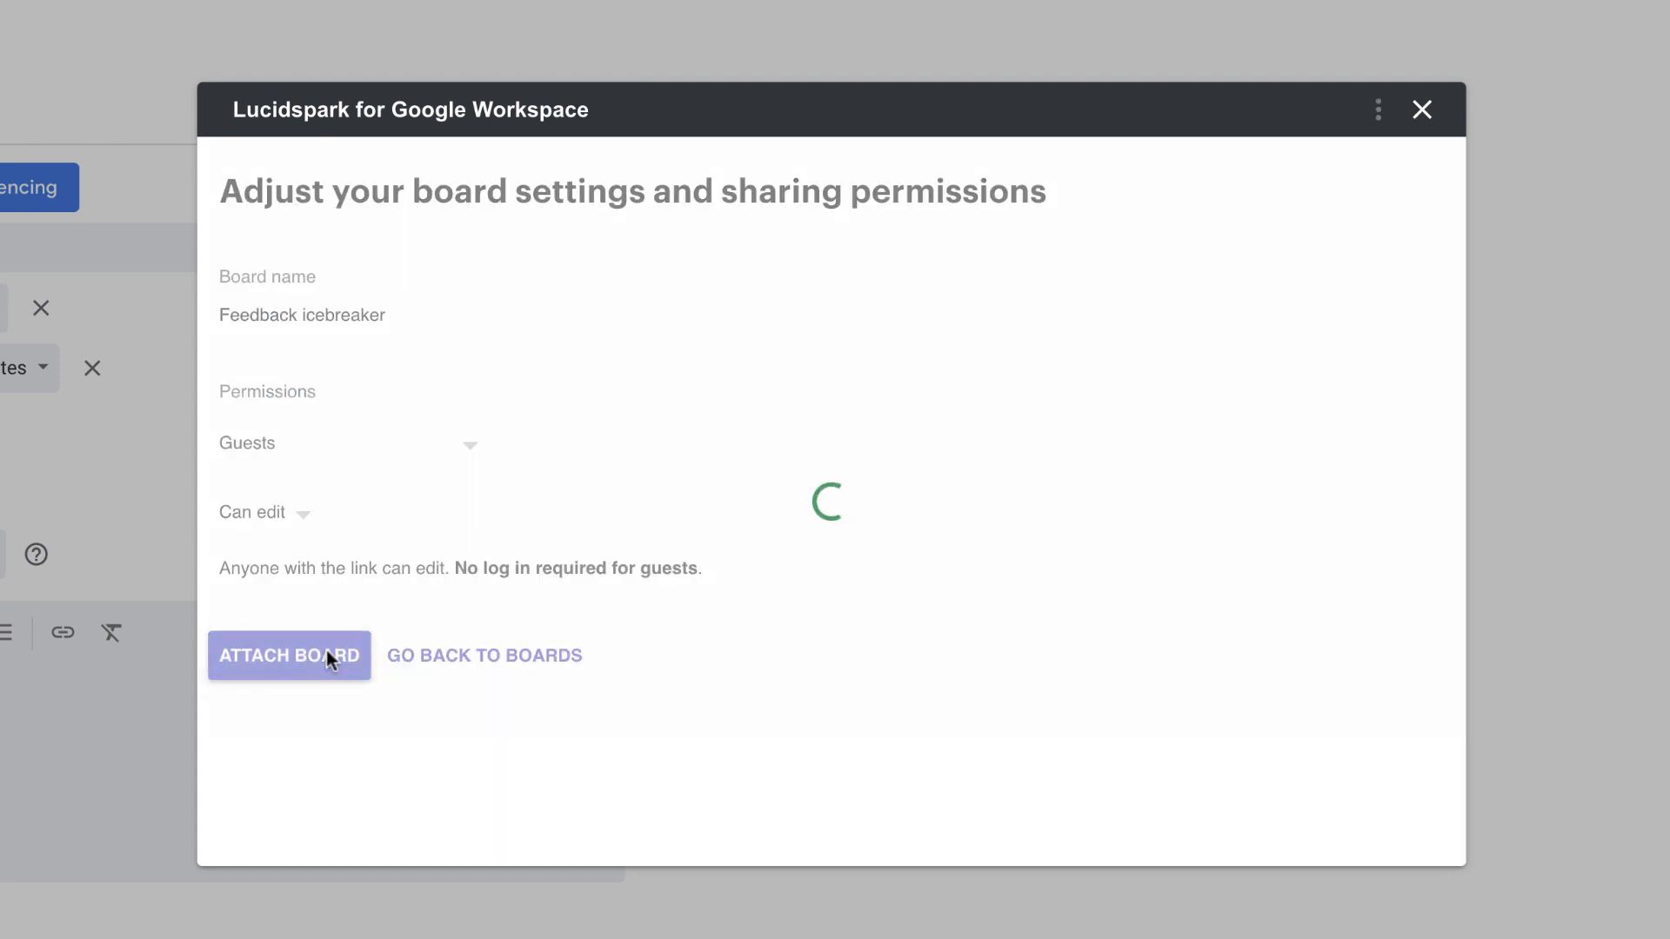
{"action": "left_click", "coordinate": [289, 655]}
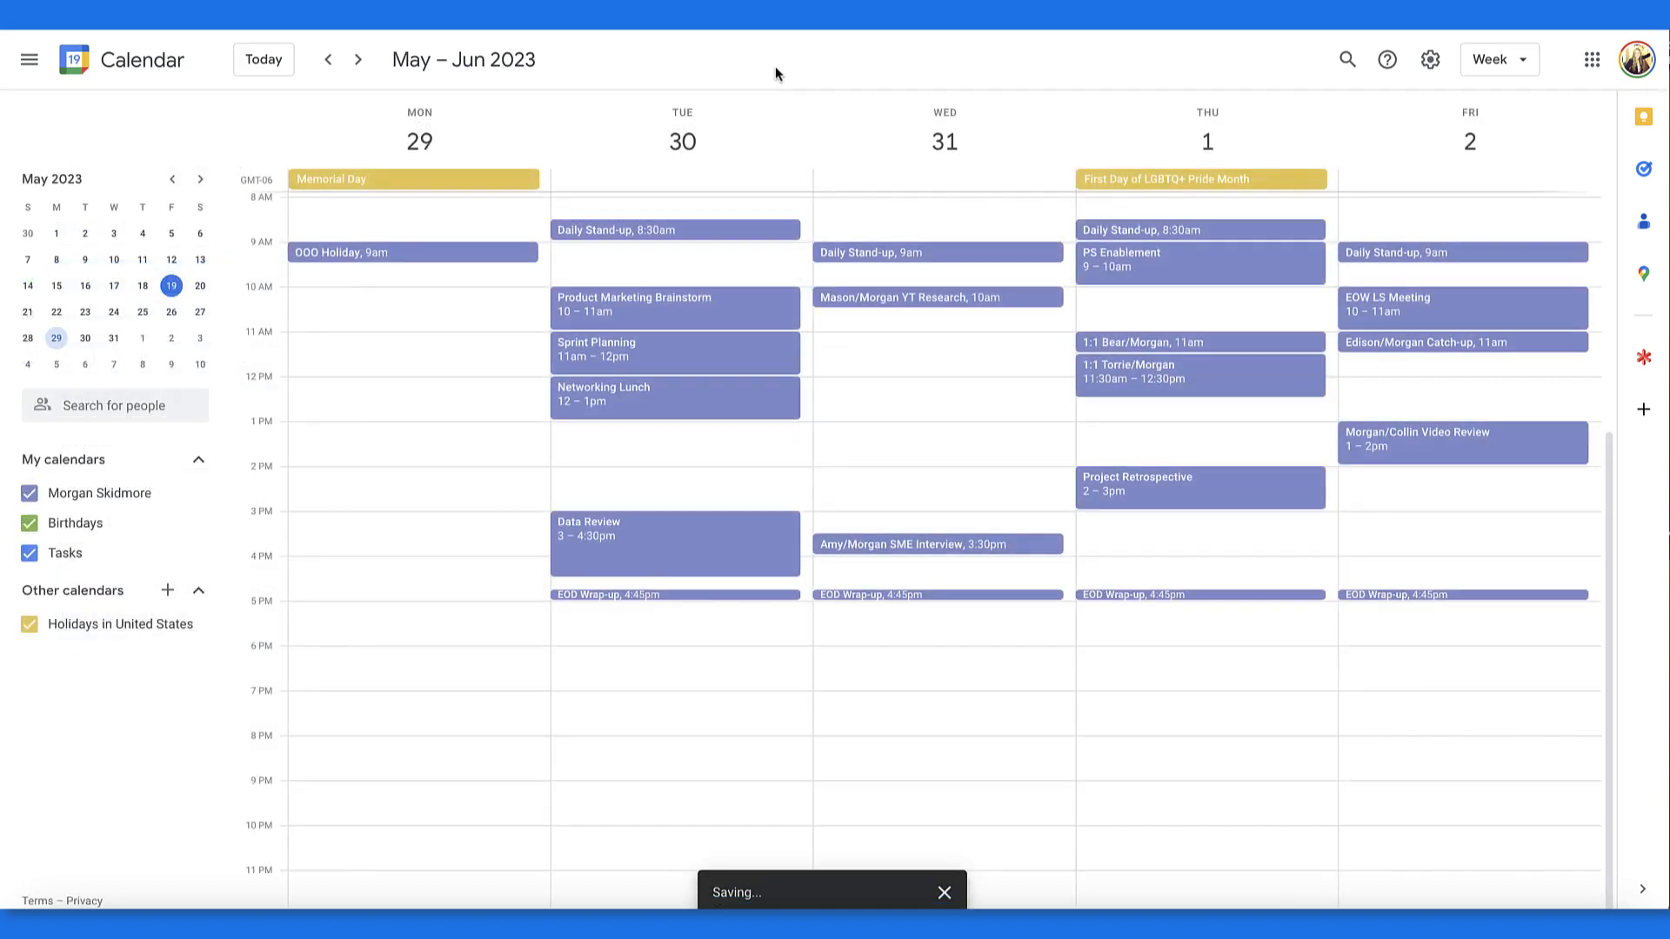
View the Amy/Morgan SME Interview details showing the attached Feedback icebreaker board.
{"action": "left_click", "coordinate": [937, 544]}
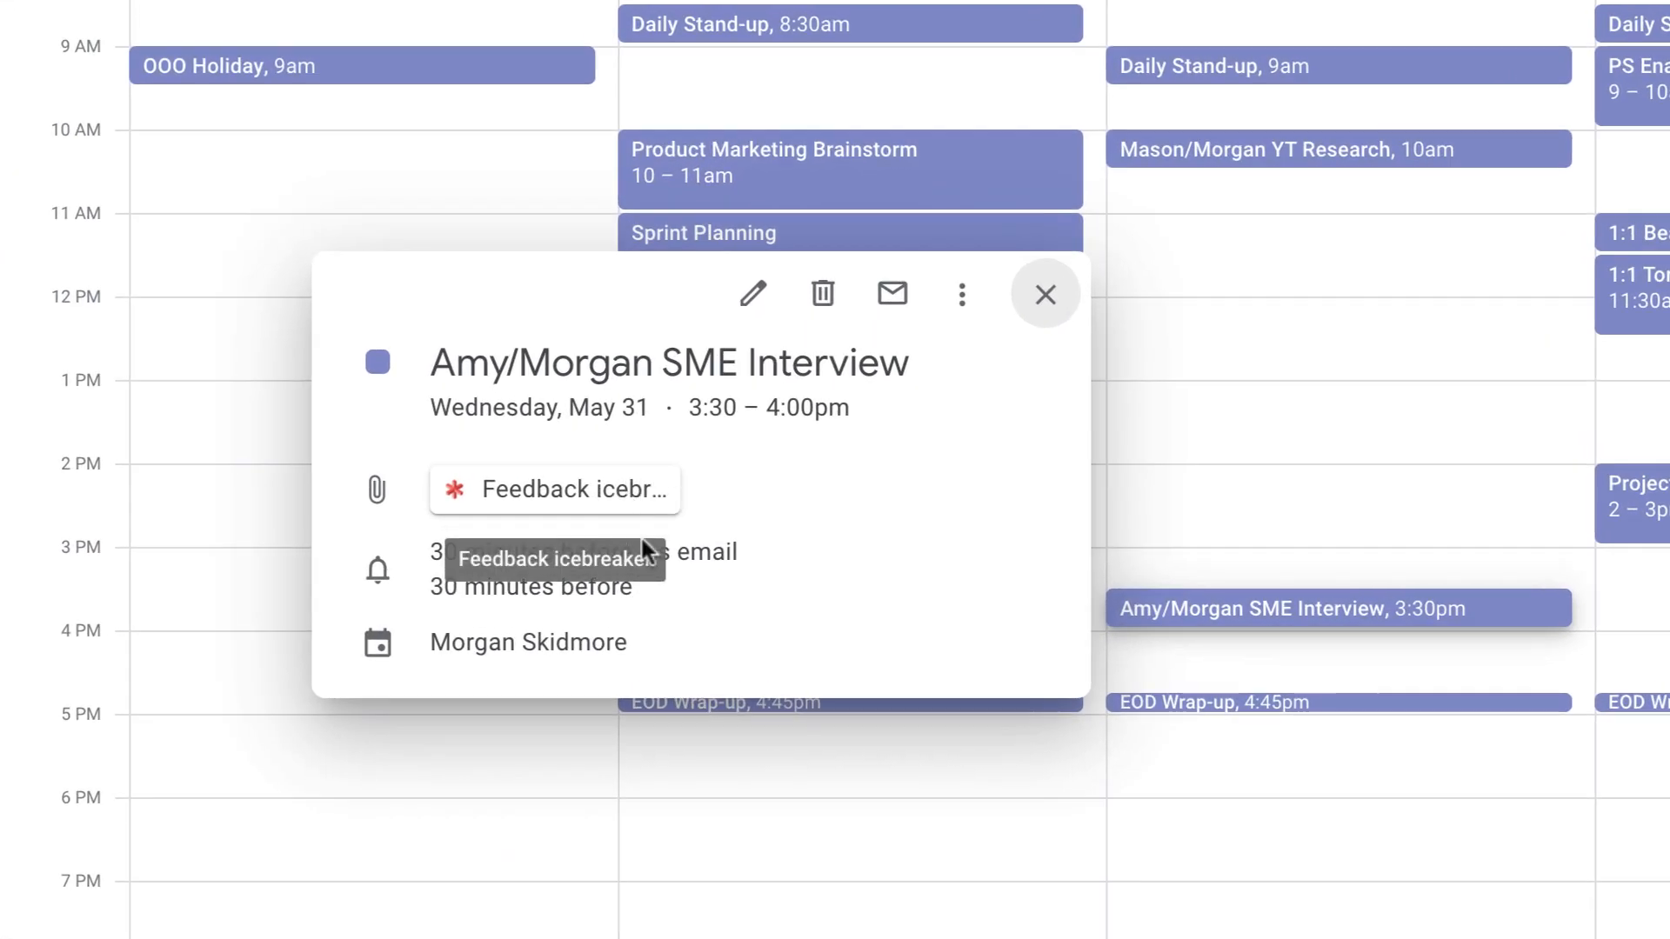
{"action": "mouse_move", "coordinate": [703, 517]}
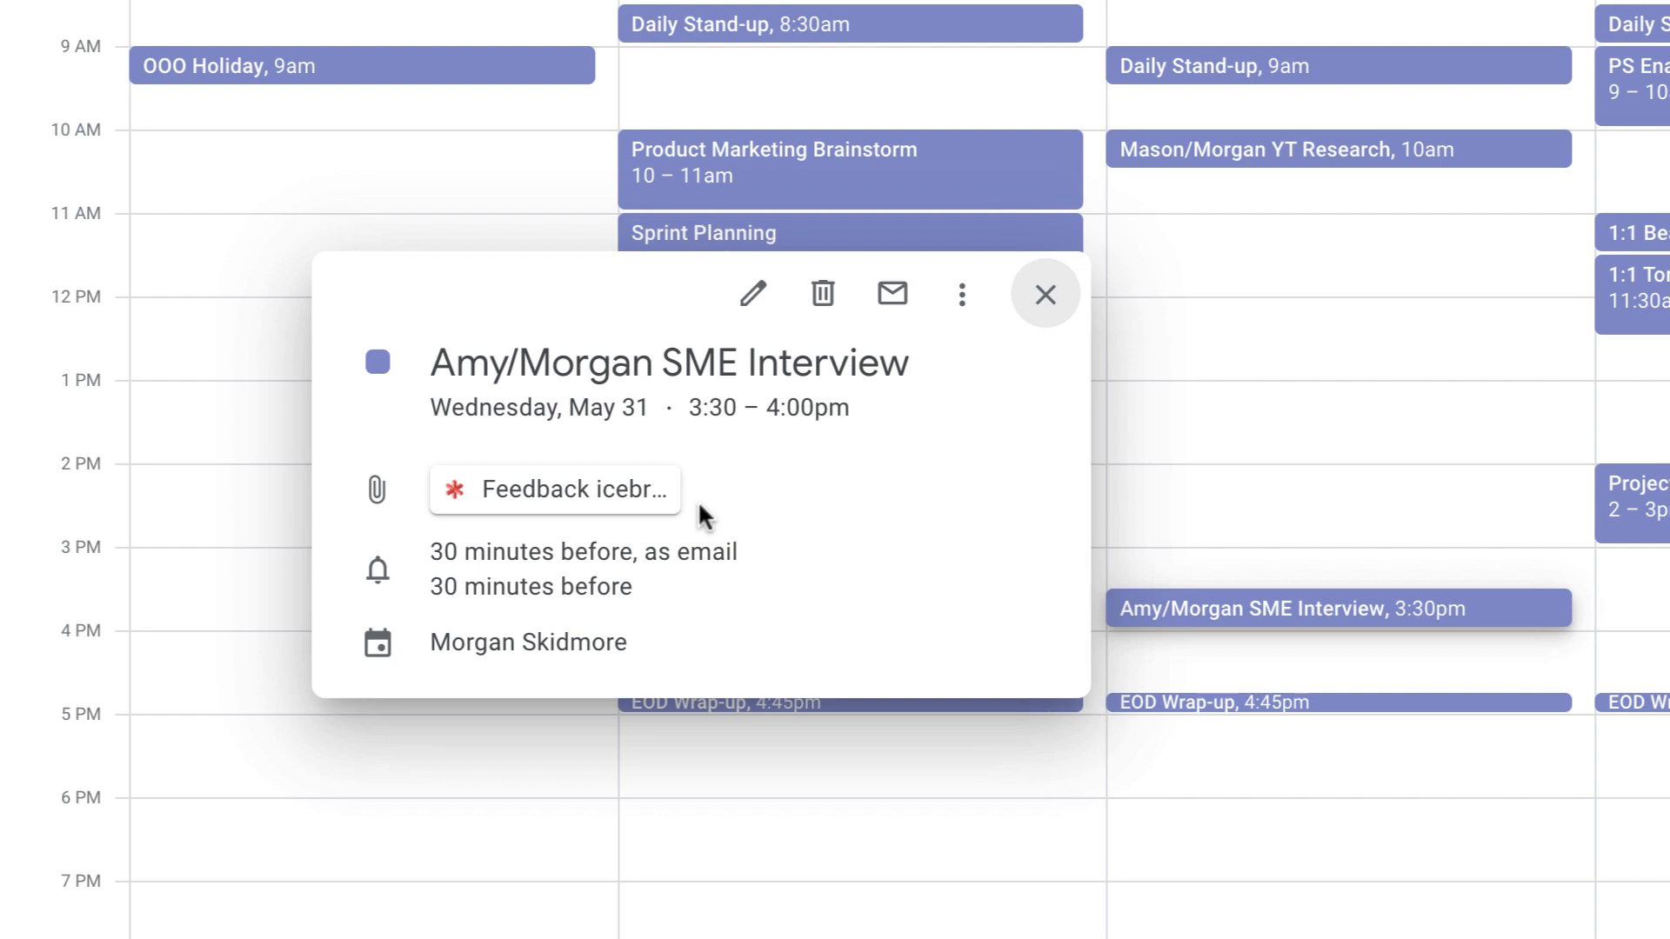